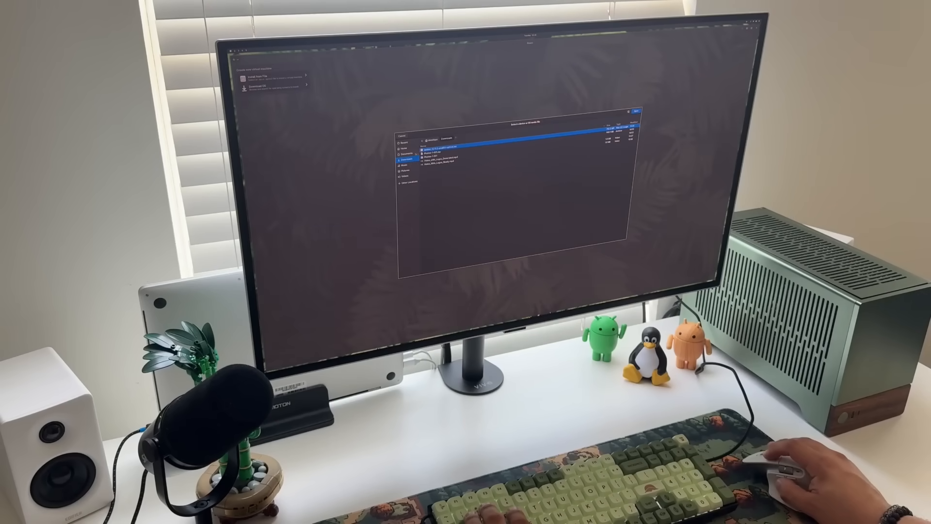
Load the Ubuntu Desktop page at ubuntu.com/desktop
{"action": "left_click", "coordinate": [636, 111]}
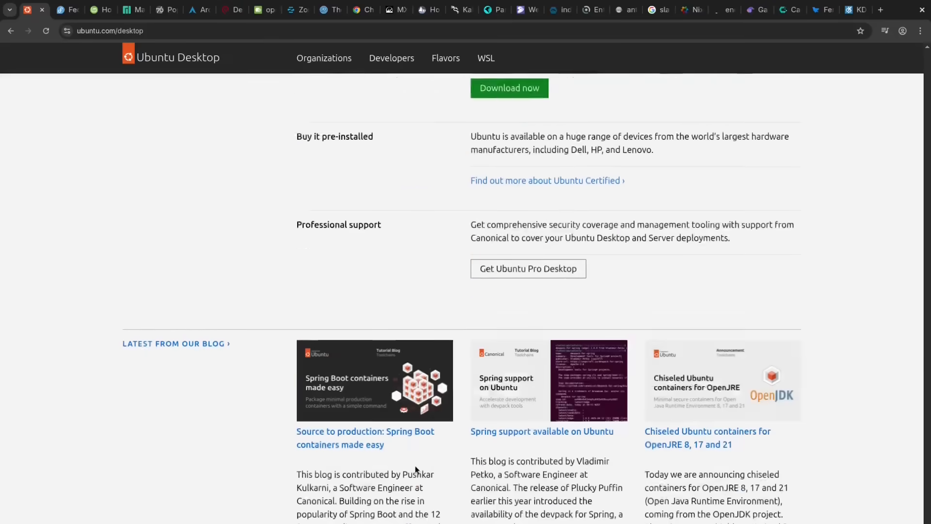
{"action": "scroll", "scroll_direction": "up", "scroll_amount": 3}
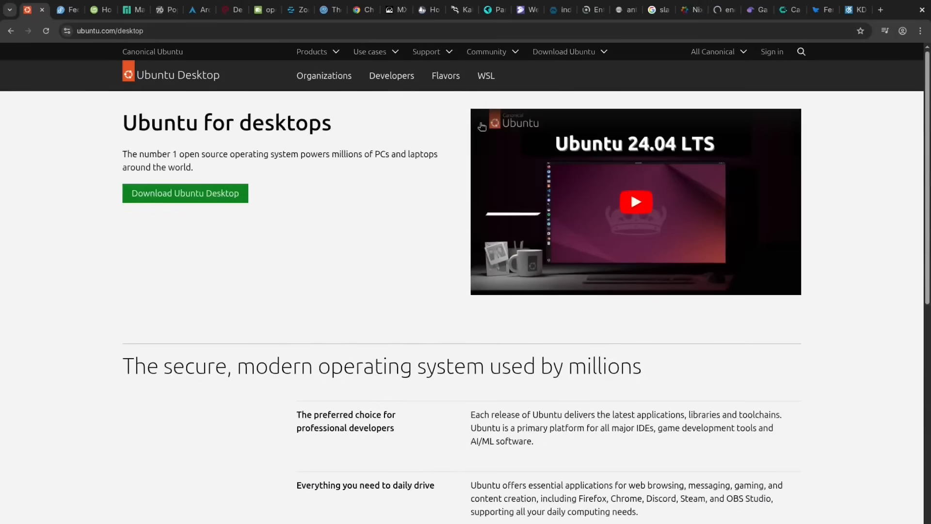
{"action": "left_click", "coordinate": [486, 52]}
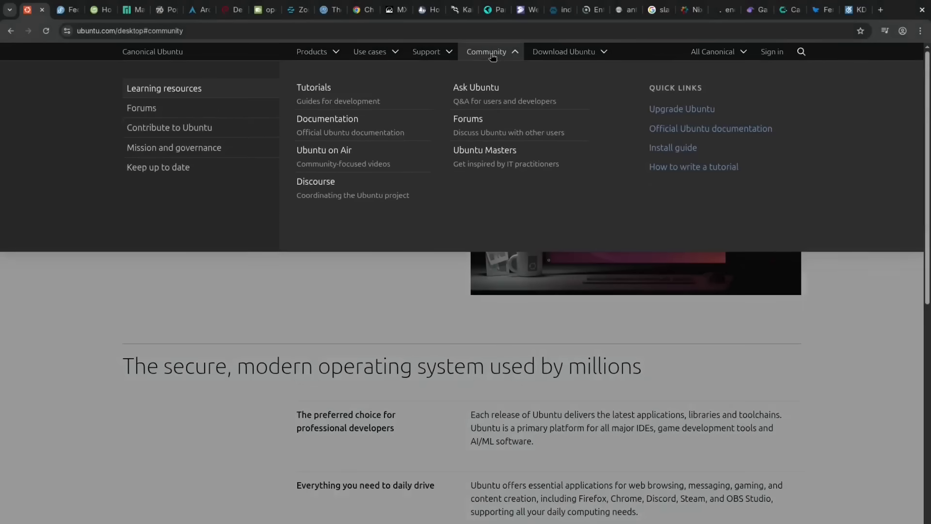
{"action": "mouse_move", "coordinate": [475, 108]}
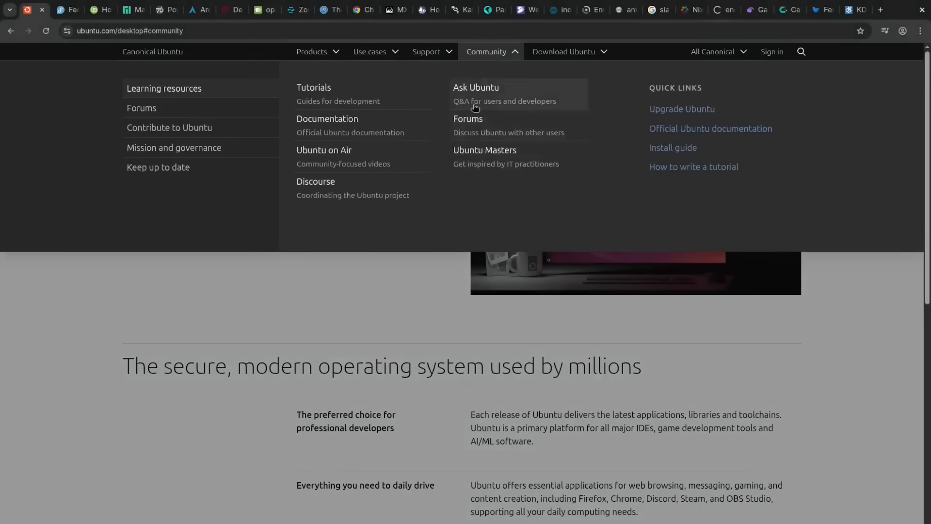
{"action": "mouse_move", "coordinate": [212, 207]}
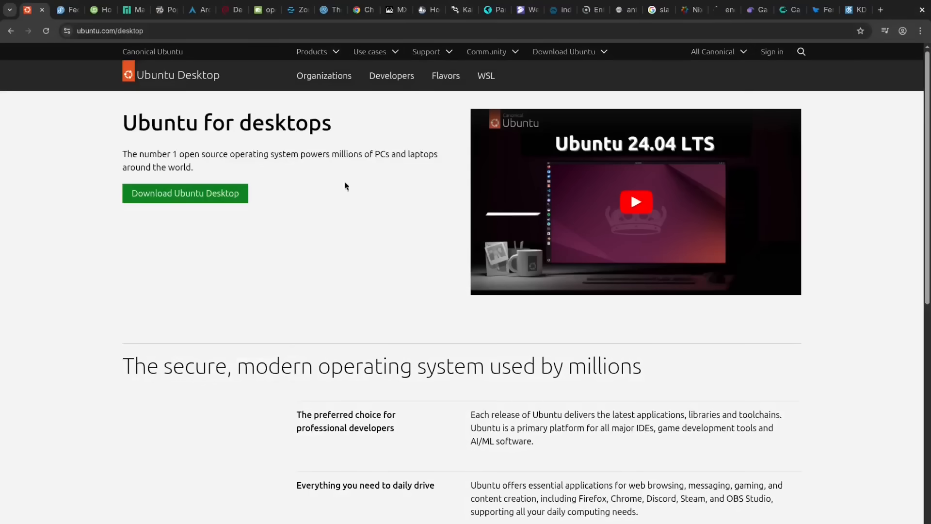
Browse Fedora's edition cards down to 'Want more Fedora options?', then move on to the Linux Mint site
{"action": "left_click", "coordinate": [65, 10]}
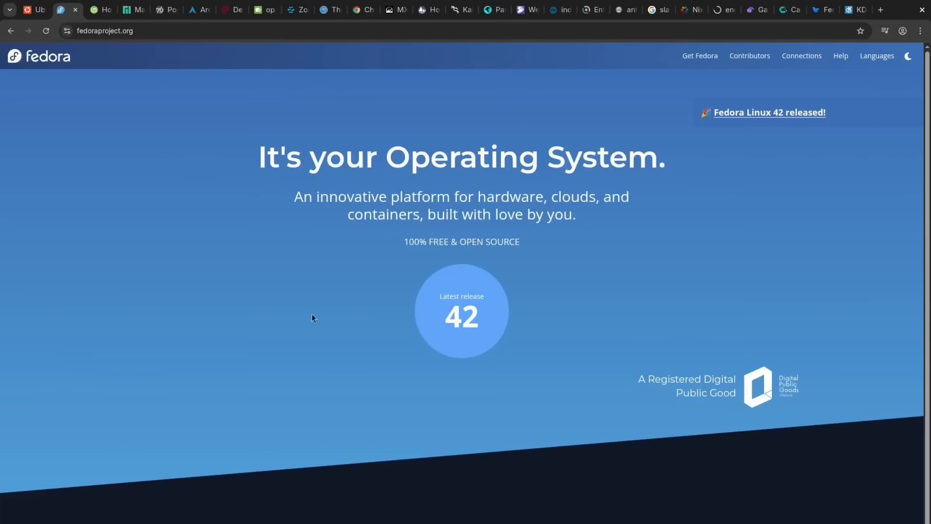
{"action": "scroll", "scroll_direction": "down", "scroll_amount": 3}
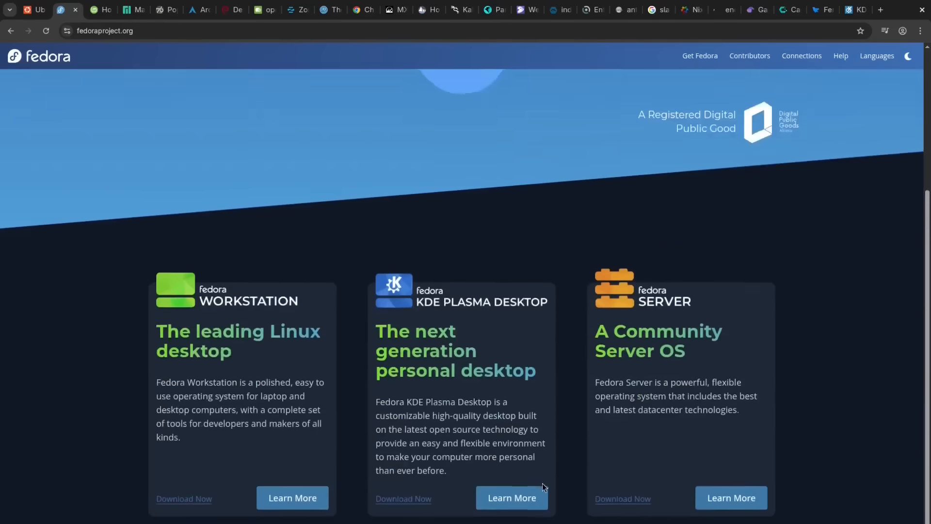
{"action": "scroll", "scroll_direction": "down", "scroll_amount": 3}
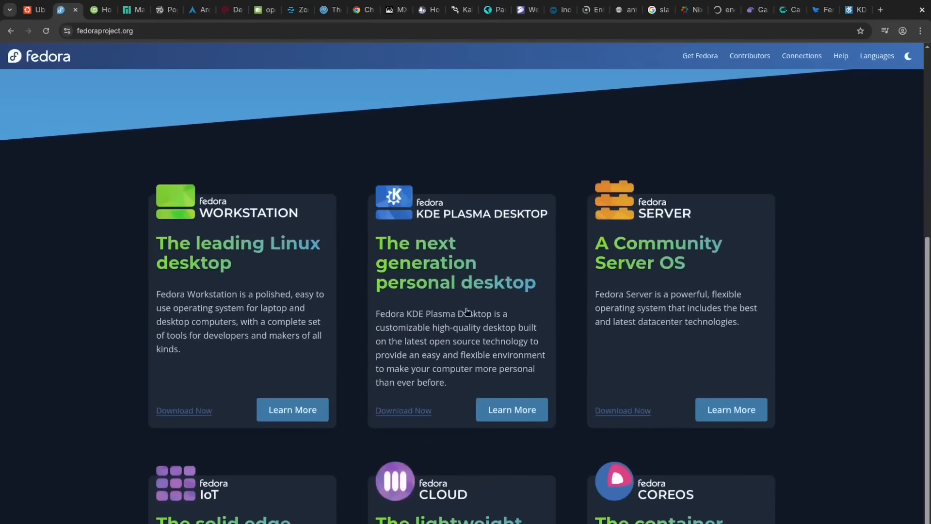
{"action": "scroll", "scroll_direction": "down", "scroll_amount": 3}
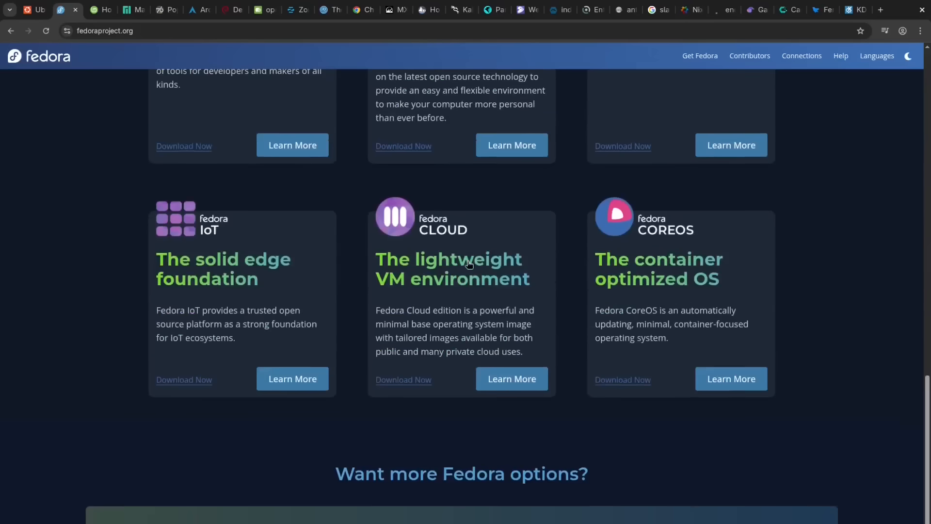
{"action": "mouse_move", "coordinate": [188, 263]}
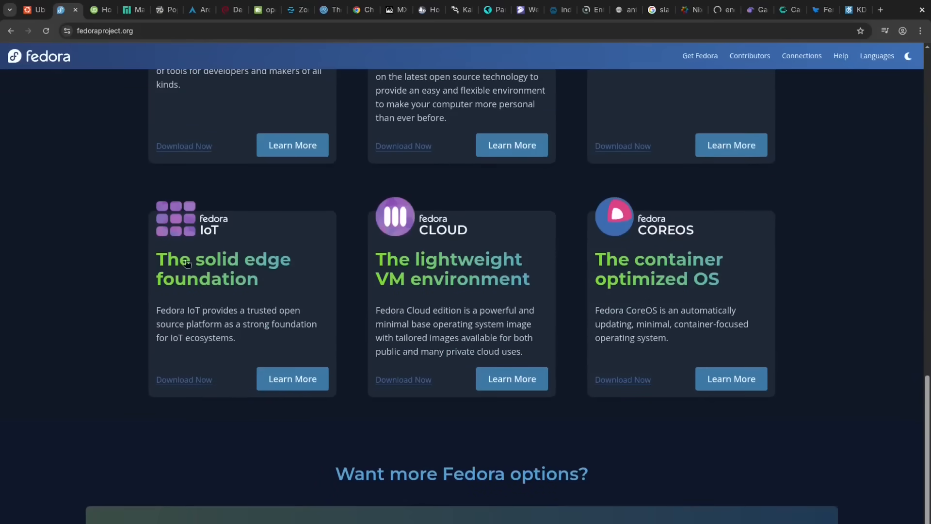
{"action": "scroll", "scroll_direction": "down", "scroll_amount": 3}
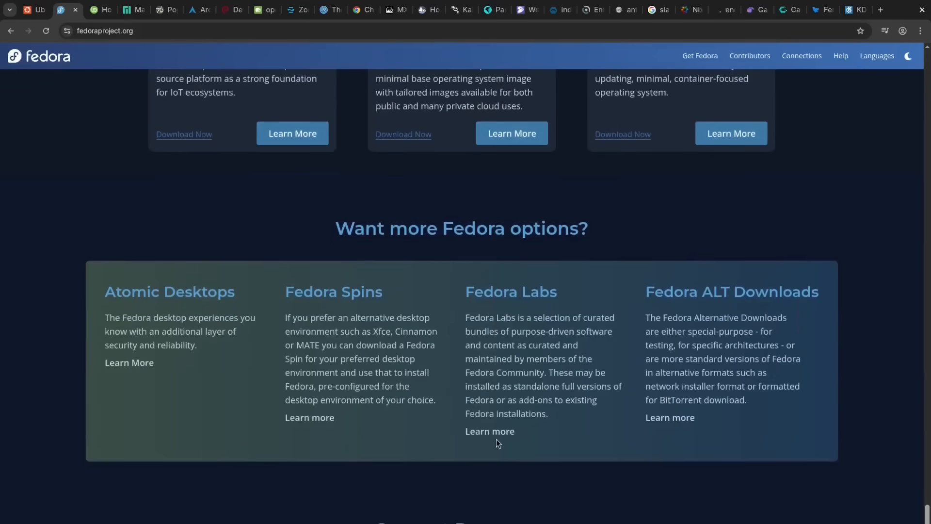
{"action": "scroll", "scroll_direction": "up", "scroll_amount": 3}
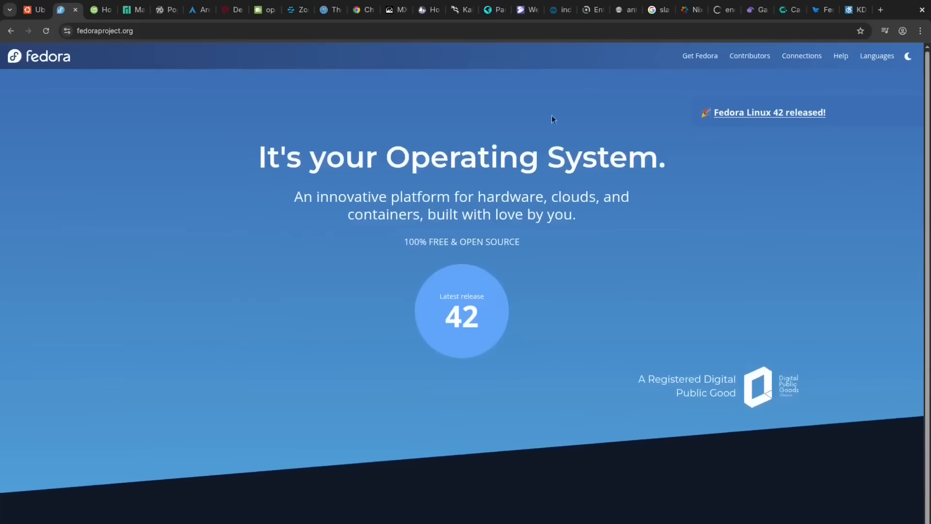
{"action": "scroll", "scroll_direction": "down", "scroll_amount": 3}
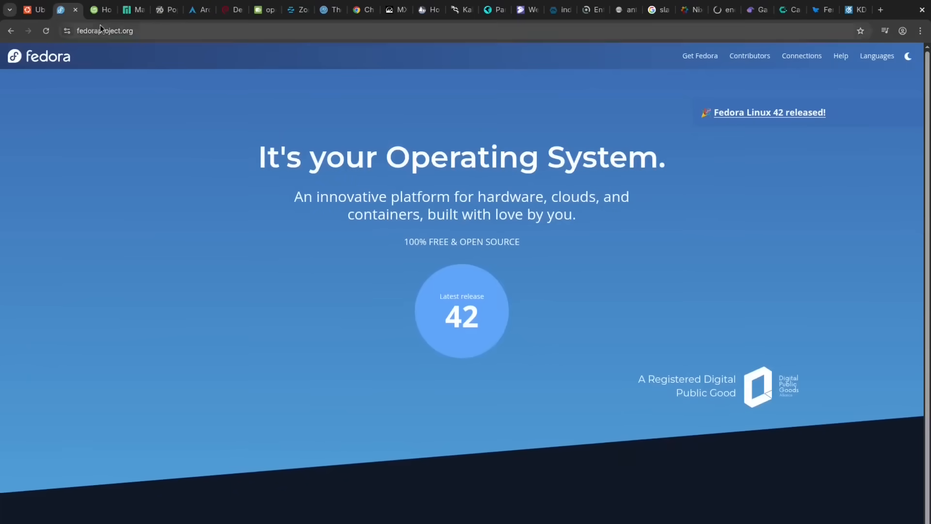
{"action": "left_click", "coordinate": [99, 9]}
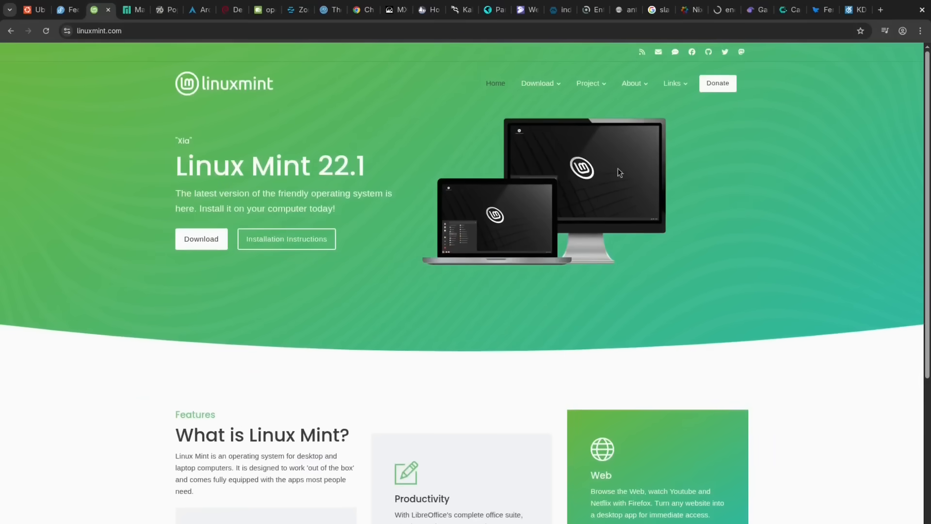
From linuxmint.com's Download menu, reach the Linux Mint 22.1 'Xia' Cinnamon download page
{"action": "left_click", "coordinate": [537, 83]}
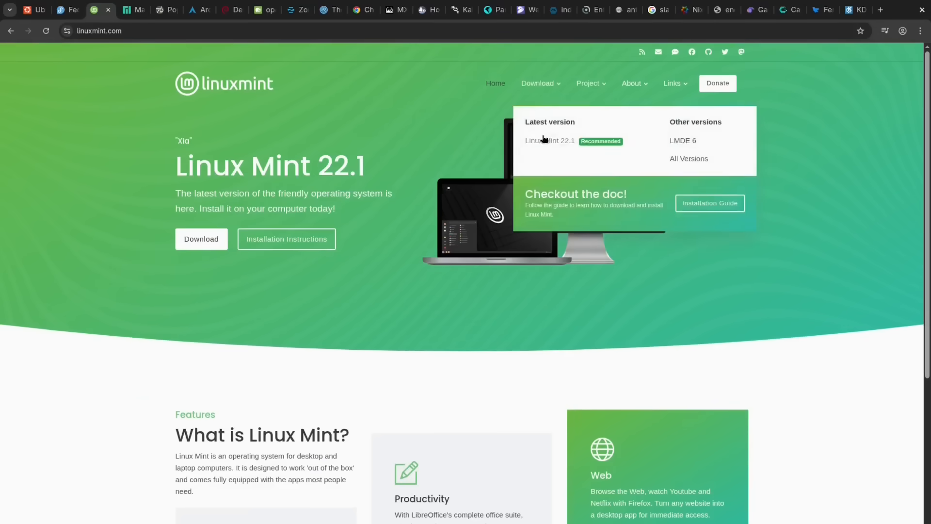
{"action": "left_click", "coordinate": [549, 140]}
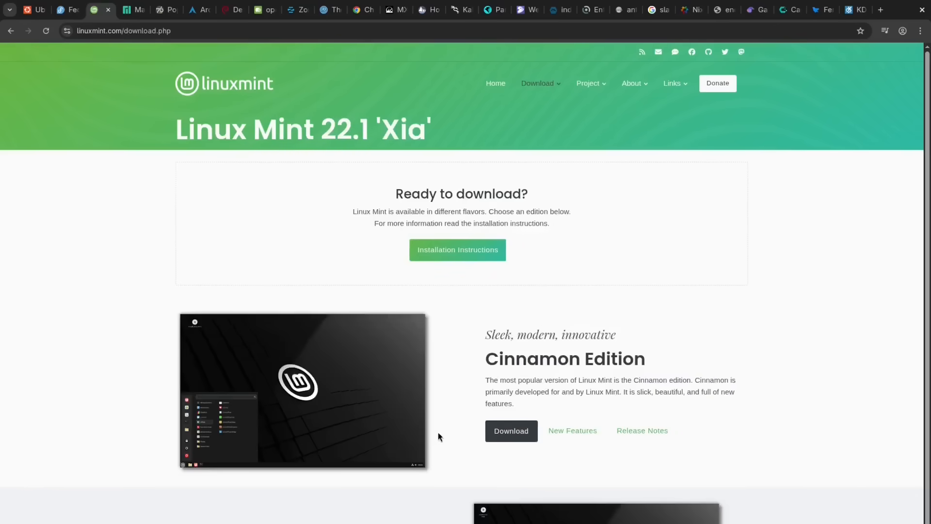
{"action": "mouse_move", "coordinate": [272, 210]}
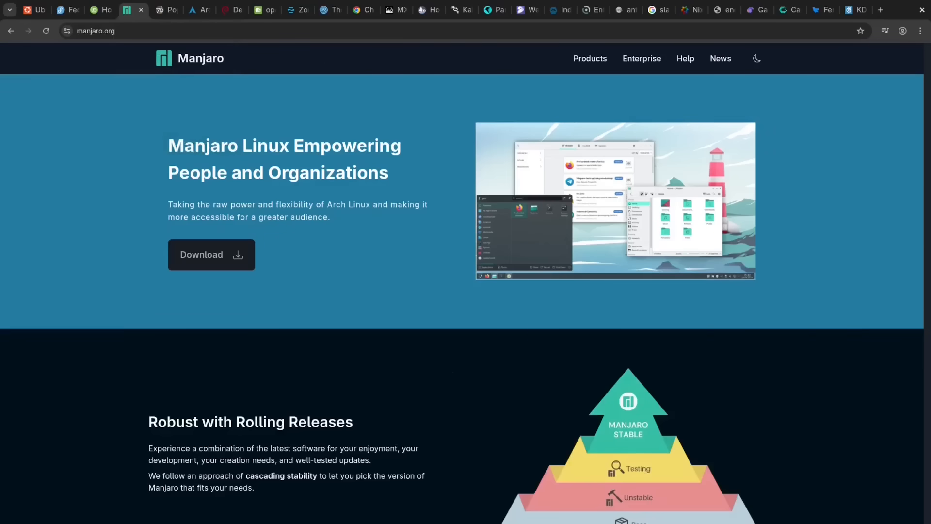
{"action": "mouse_move", "coordinate": [232, 251]}
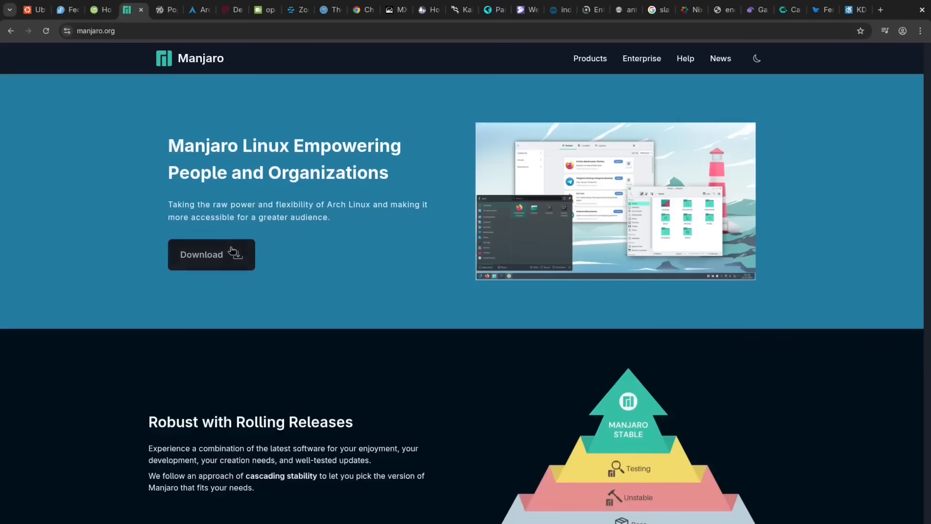
Reach Manjaro's x86 download page with KDE Plasma, Xfce and GNOME images
{"action": "left_click", "coordinate": [211, 254]}
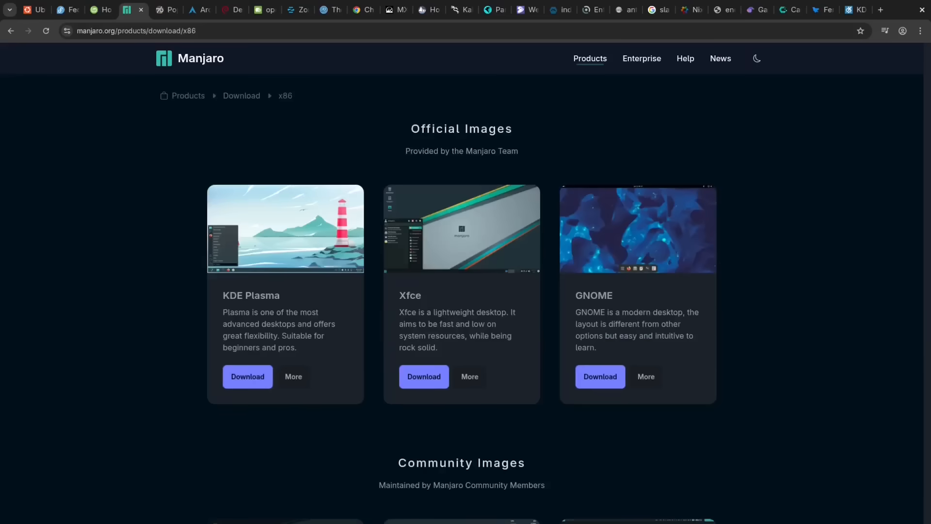
{"action": "mouse_move", "coordinate": [418, 438]}
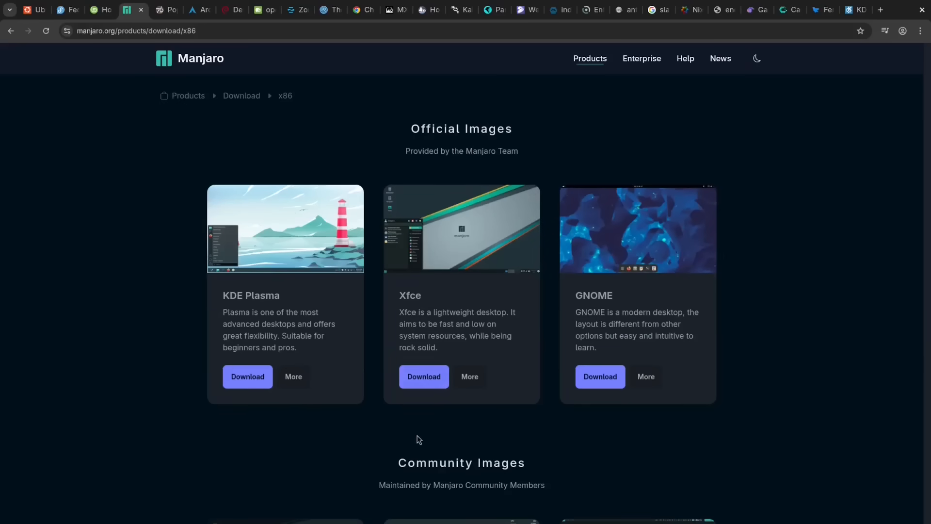
{"action": "mouse_move", "coordinate": [180, 21]}
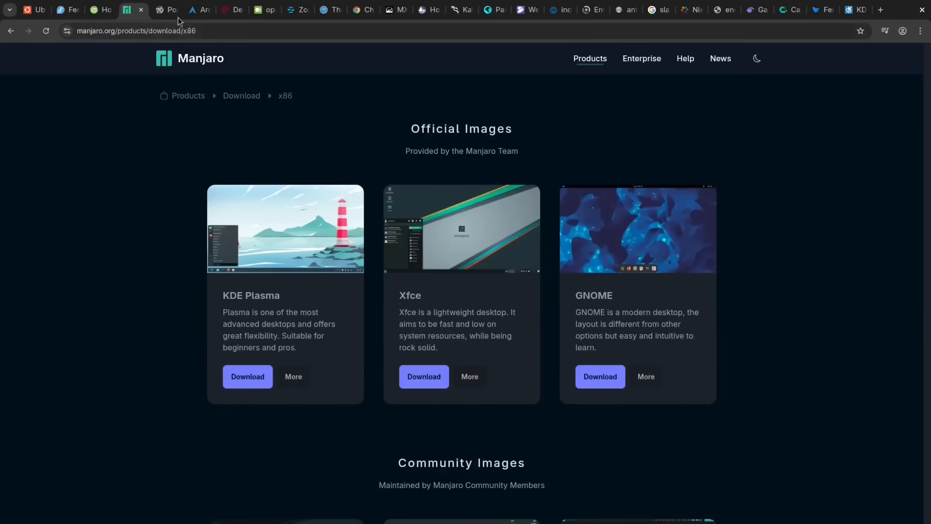
On System76's Pop!_OS site, reach the download page and look it over
{"action": "left_click", "coordinate": [165, 10]}
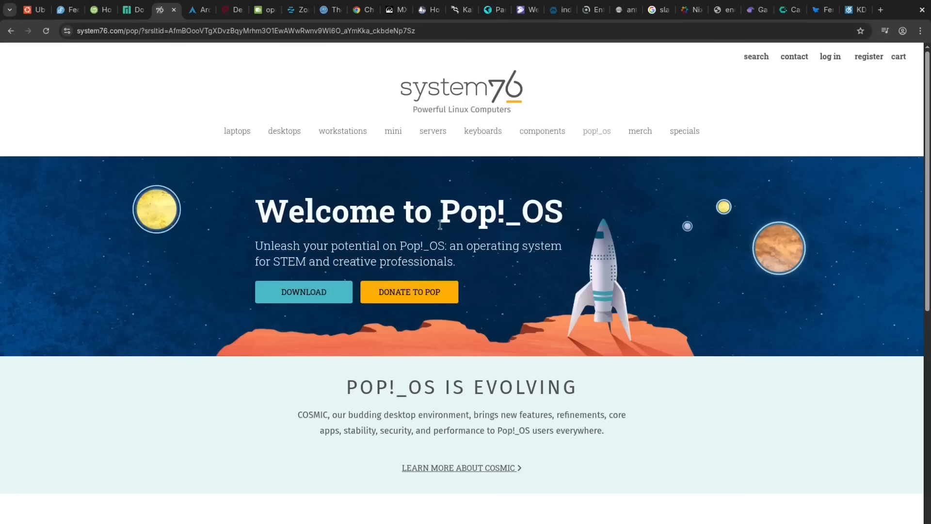
{"action": "left_click", "coordinate": [304, 292]}
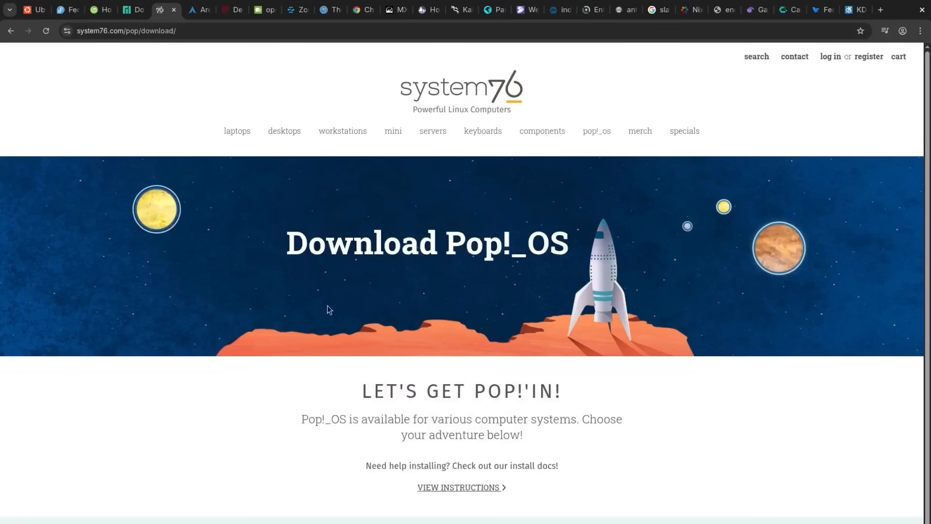
{"action": "scroll", "scroll_direction": "down", "scroll_amount": 3}
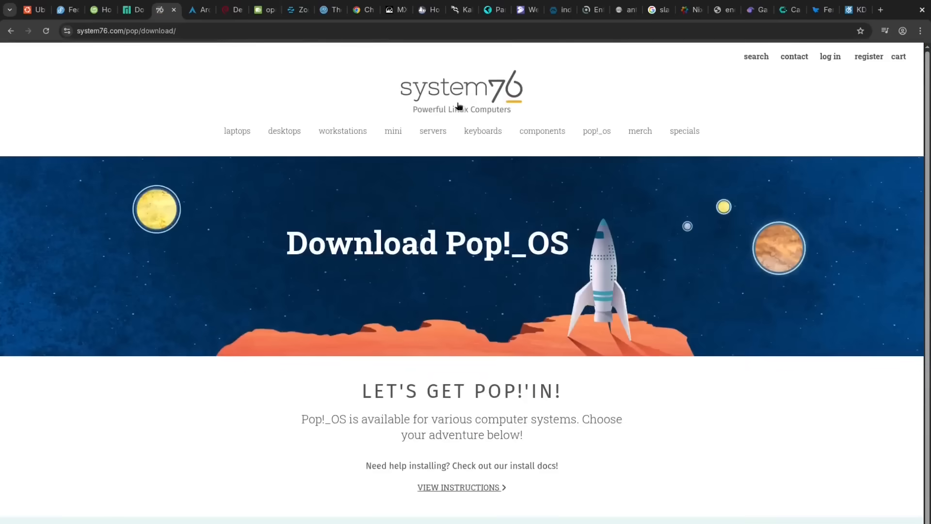
{"action": "mouse_move", "coordinate": [217, 78]}
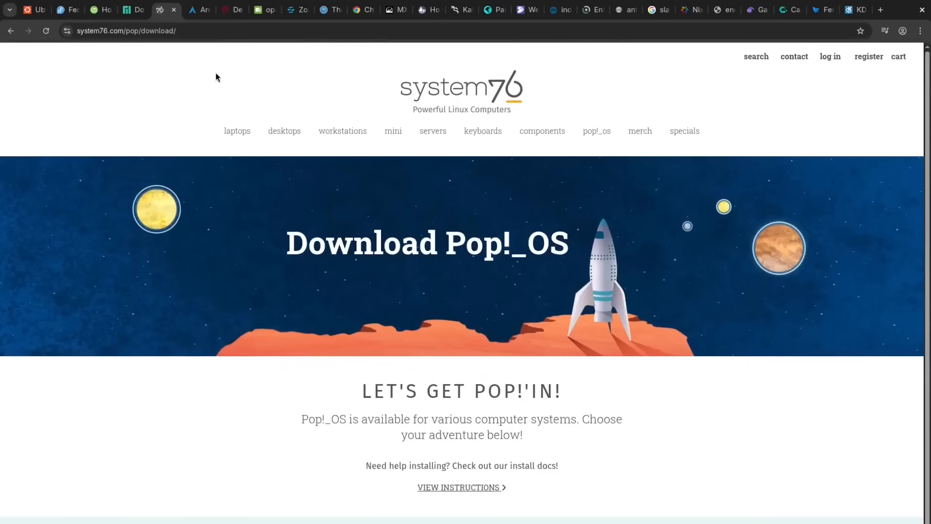
{"action": "mouse_move", "coordinate": [199, 10]}
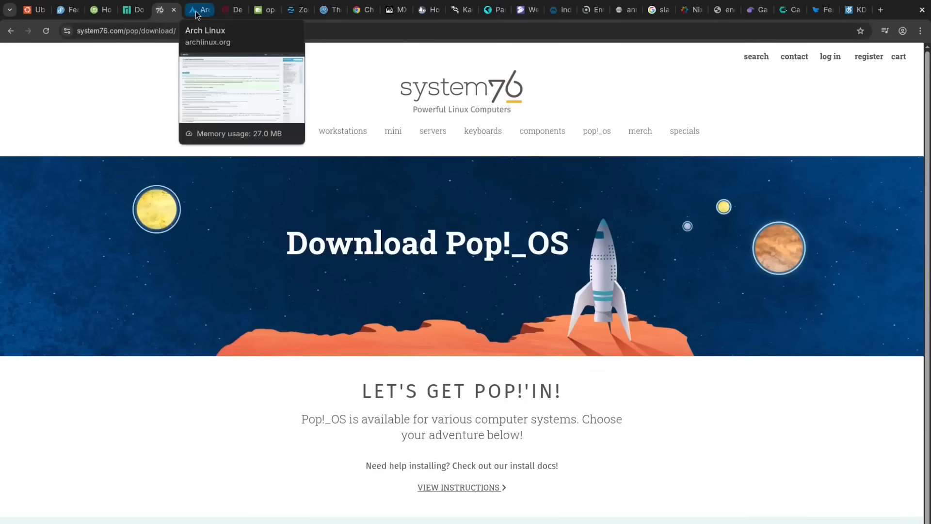
Visit Arch Linux's package search and download pages, ending back on its home page
{"action": "left_click", "coordinate": [198, 10]}
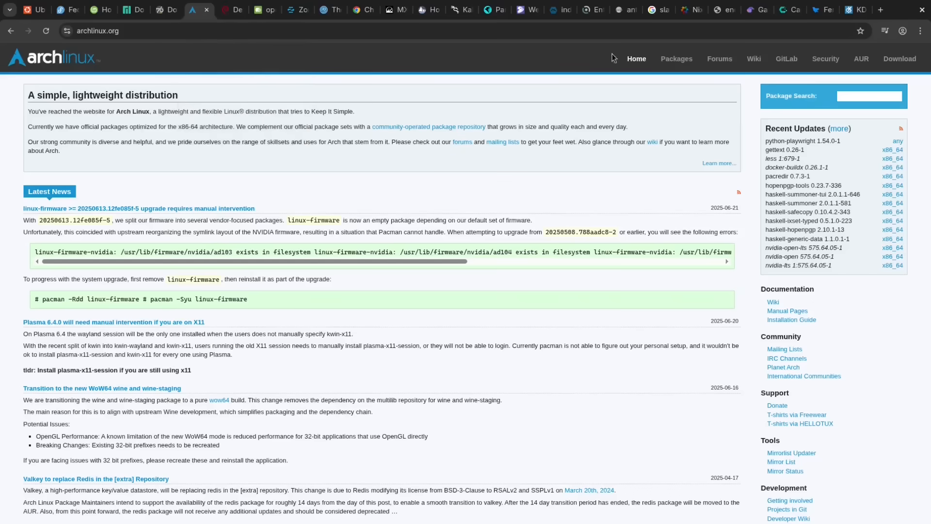
{"action": "left_click", "coordinate": [677, 58]}
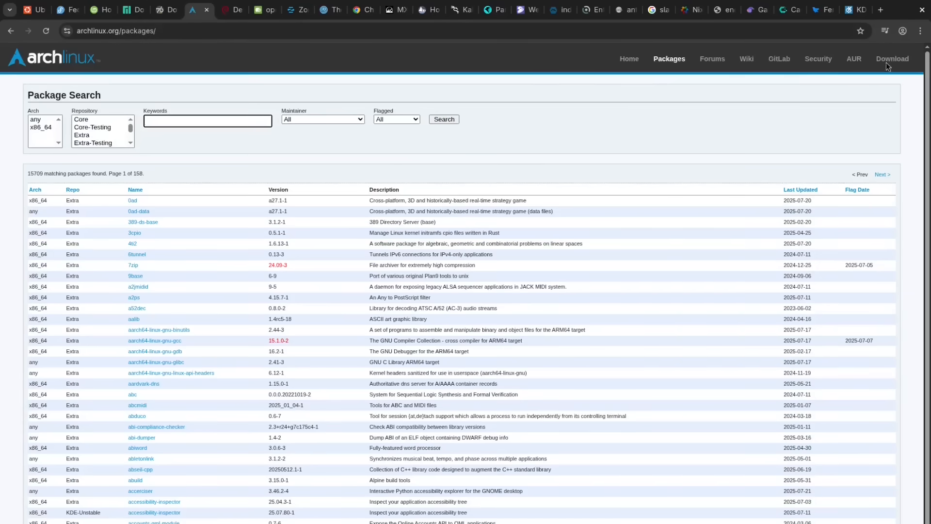
{"action": "left_click", "coordinate": [893, 59]}
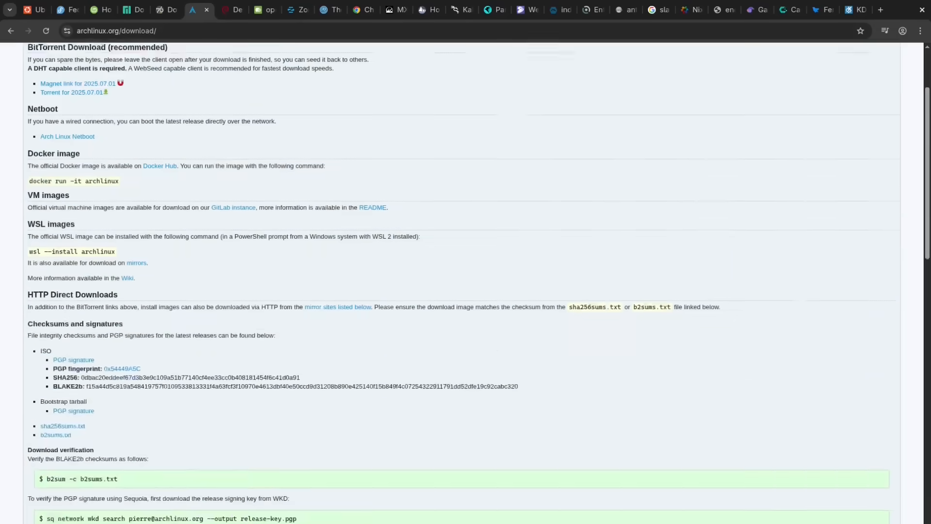
{"action": "scroll", "scroll_direction": "up", "scroll_amount": 3}
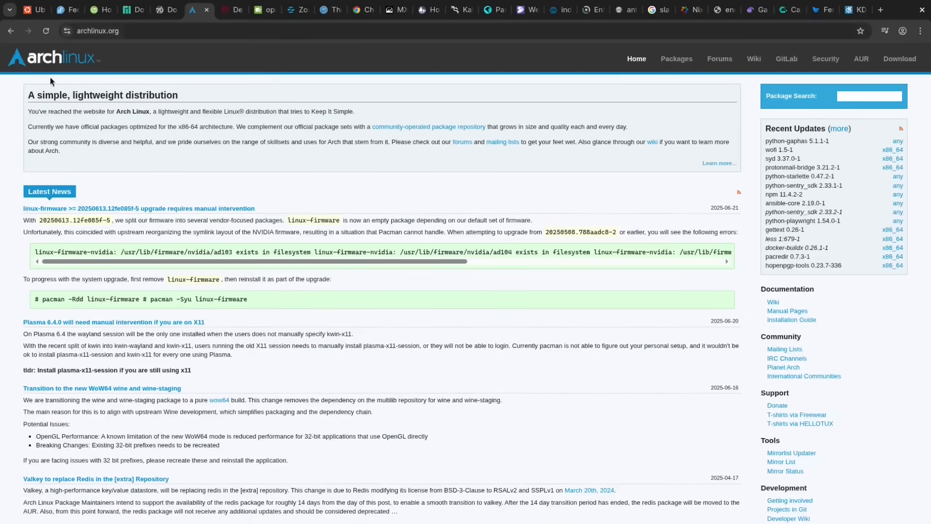
On Debian's homepage, check Why Debian and start the Debian installer download
{"action": "left_click", "coordinate": [232, 10]}
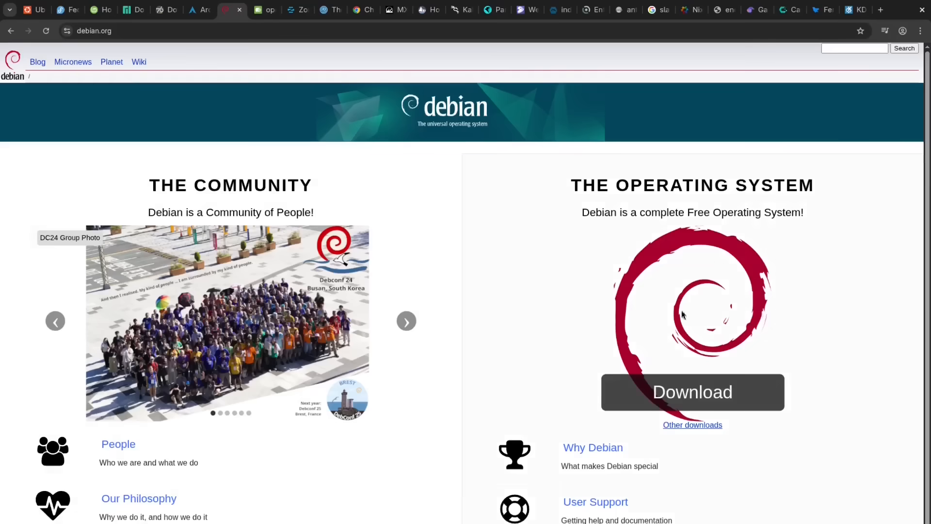
{"action": "mouse_move", "coordinate": [591, 447]}
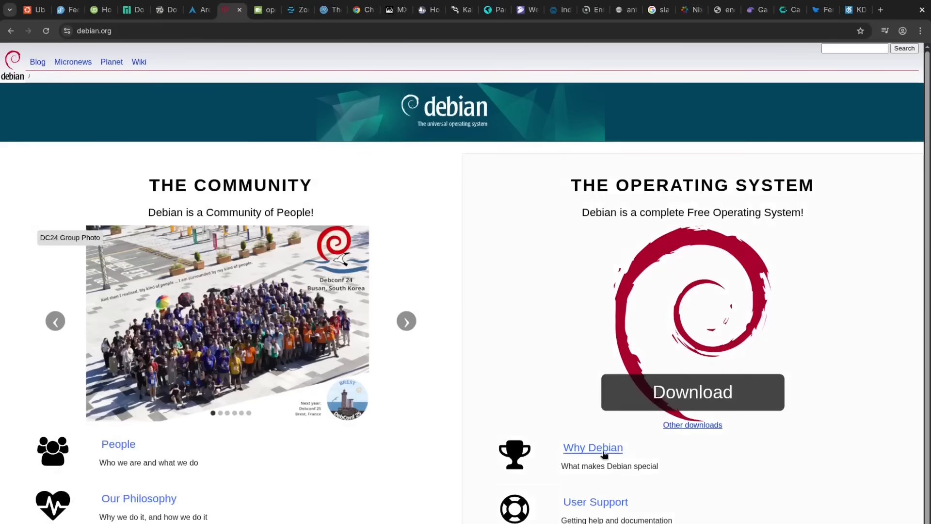
{"action": "left_click", "coordinate": [592, 447]}
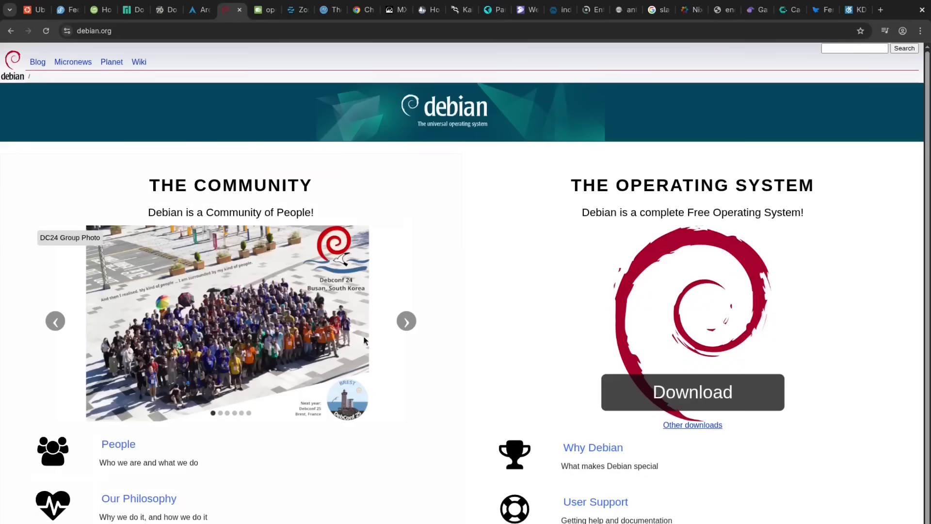
{"action": "mouse_move", "coordinate": [639, 384]}
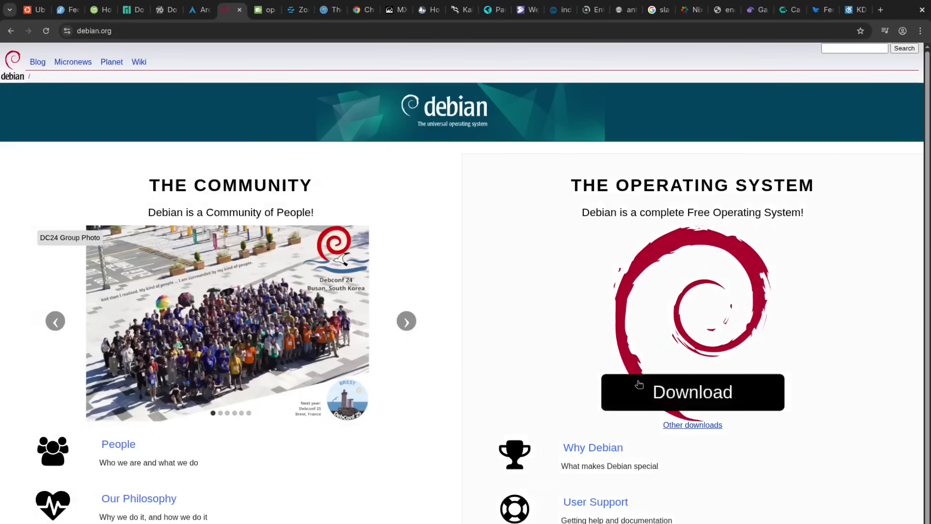
{"action": "left_click", "coordinate": [692, 391]}
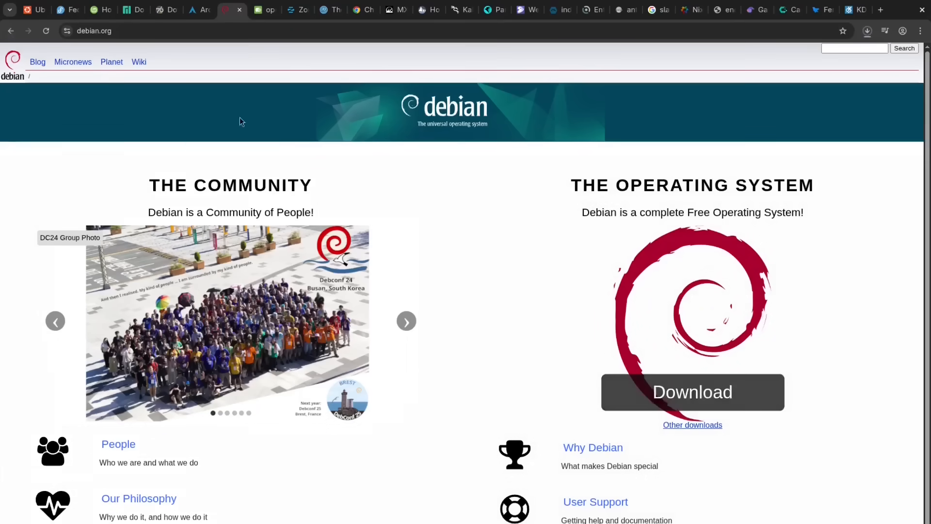
Look through openSUSE's Tumbleweed, Leap, MicroOS and tools sections on its homepage
{"action": "left_click", "coordinate": [263, 10]}
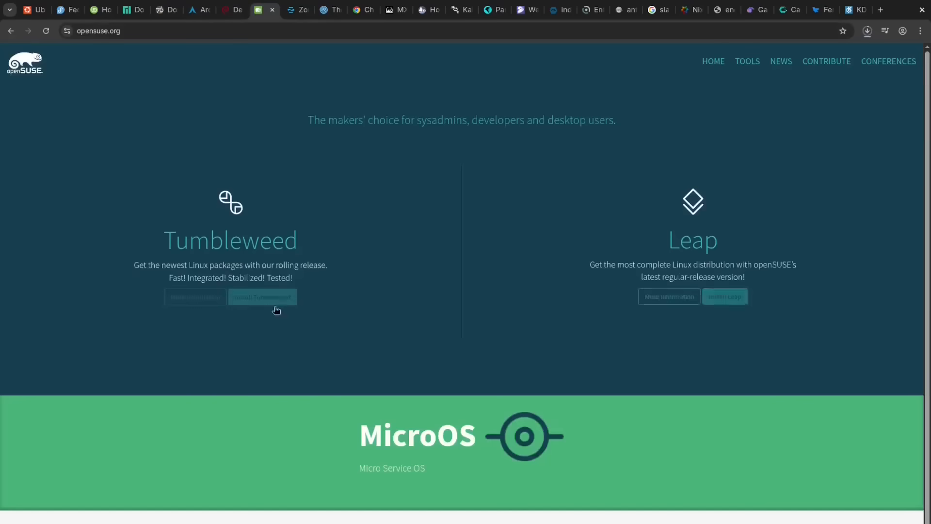
{"action": "scroll", "scroll_direction": "down", "scroll_amount": 3}
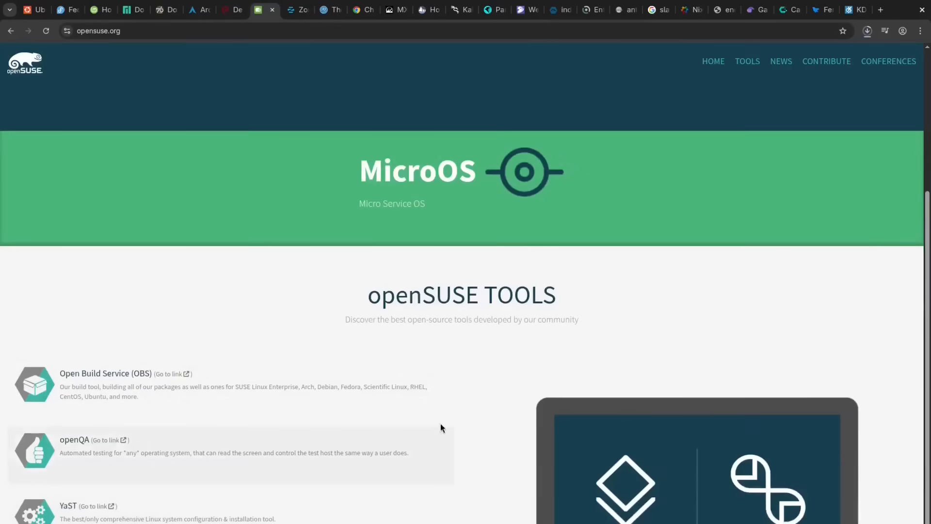
{"action": "scroll", "scroll_direction": "up", "scroll_amount": 3}
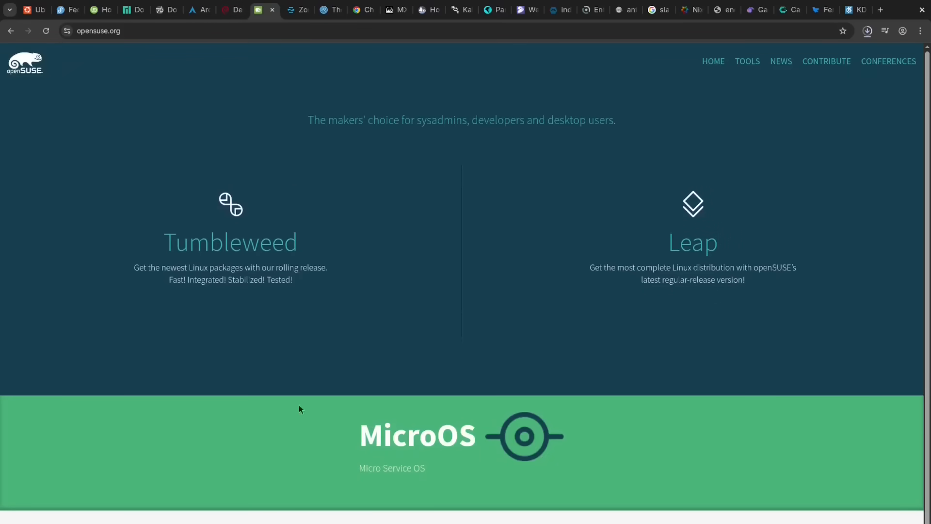
{"action": "mouse_move", "coordinate": [299, 10]}
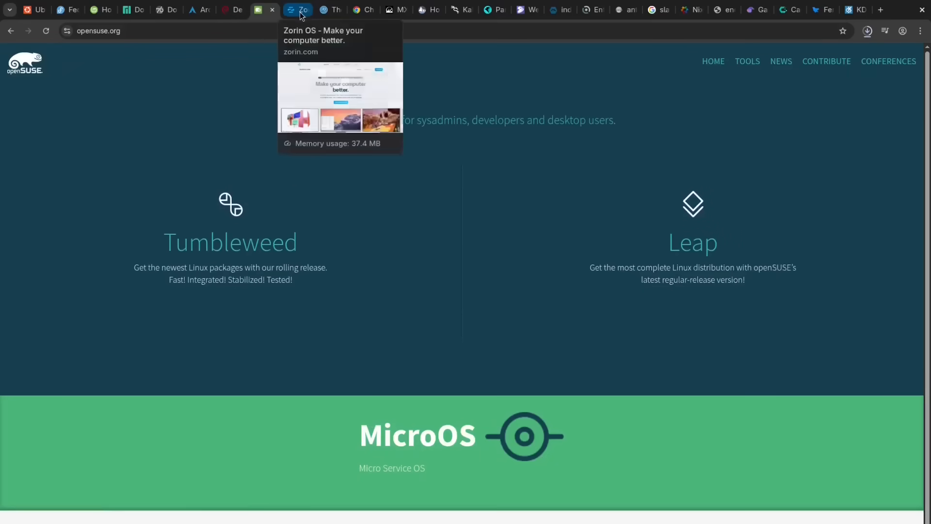
Review the Zorin OS overview page, then the Zorin OS 17.3 Pro page
{"action": "left_click", "coordinate": [297, 10]}
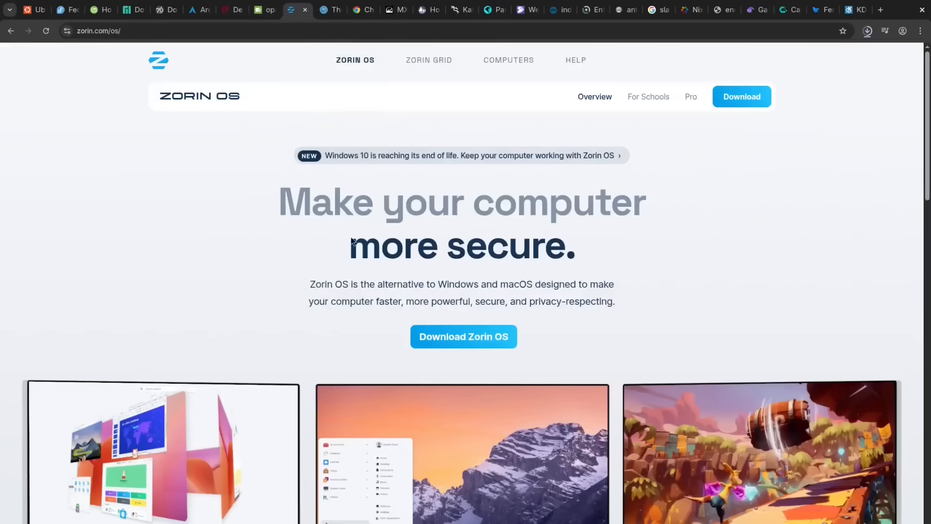
{"action": "scroll", "scroll_direction": "down", "scroll_amount": 3}
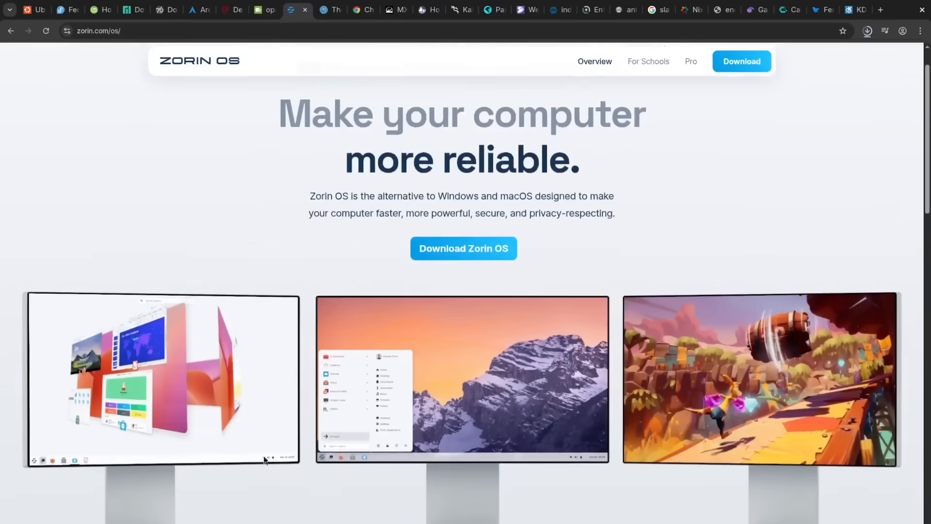
{"action": "scroll", "scroll_direction": "down", "scroll_amount": 3}
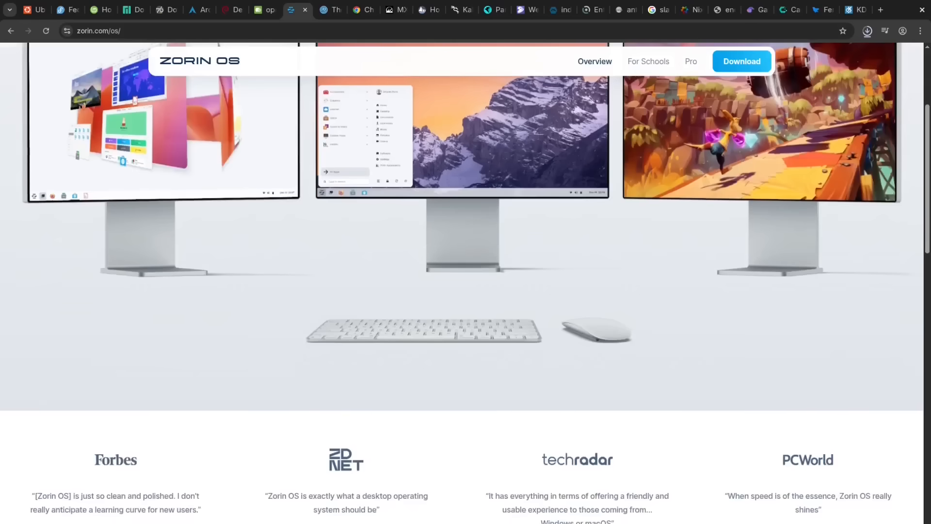
{"action": "scroll", "scroll_direction": "up", "scroll_amount": 3}
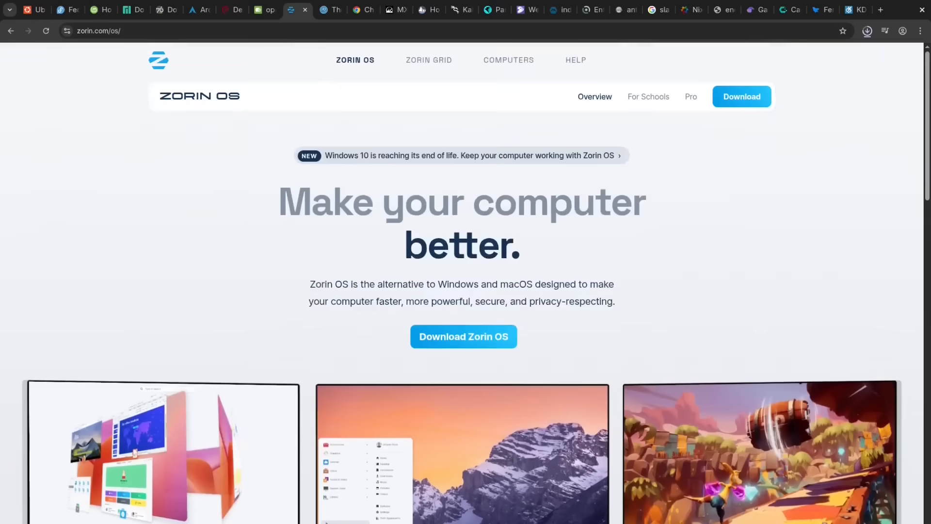
{"action": "left_click", "coordinate": [691, 96]}
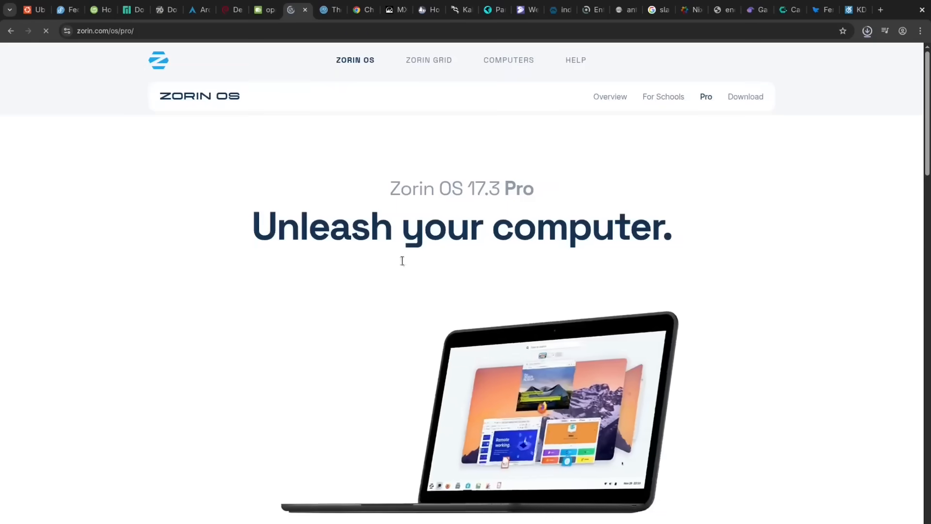
{"action": "scroll", "scroll_direction": "down", "scroll_amount": 3}
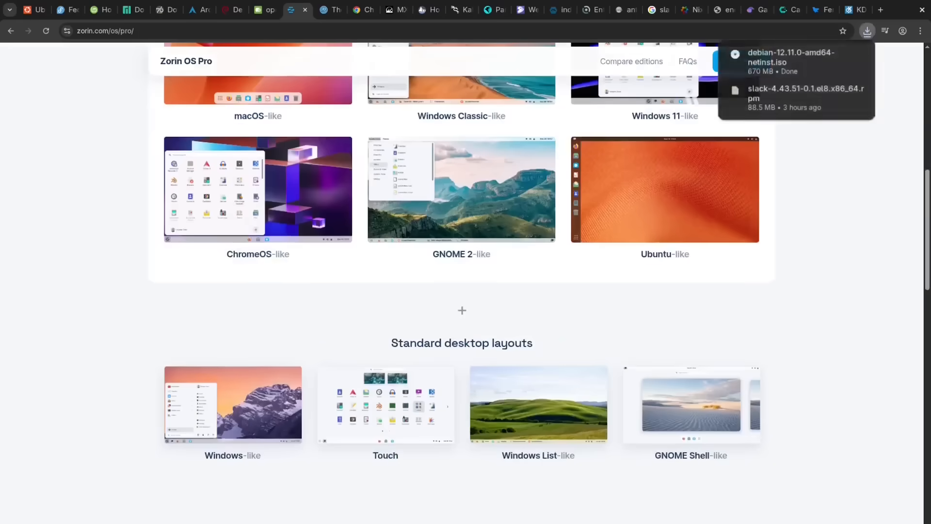
{"action": "scroll", "scroll_direction": "up", "scroll_amount": 3}
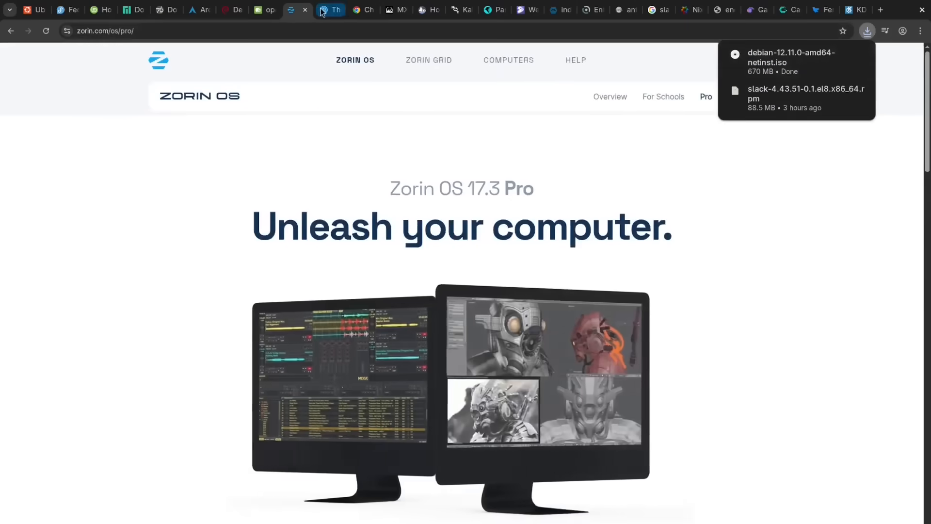
Review the elementary OS homepage down to its pay-what-you-can purchase section
{"action": "left_click", "coordinate": [330, 10]}
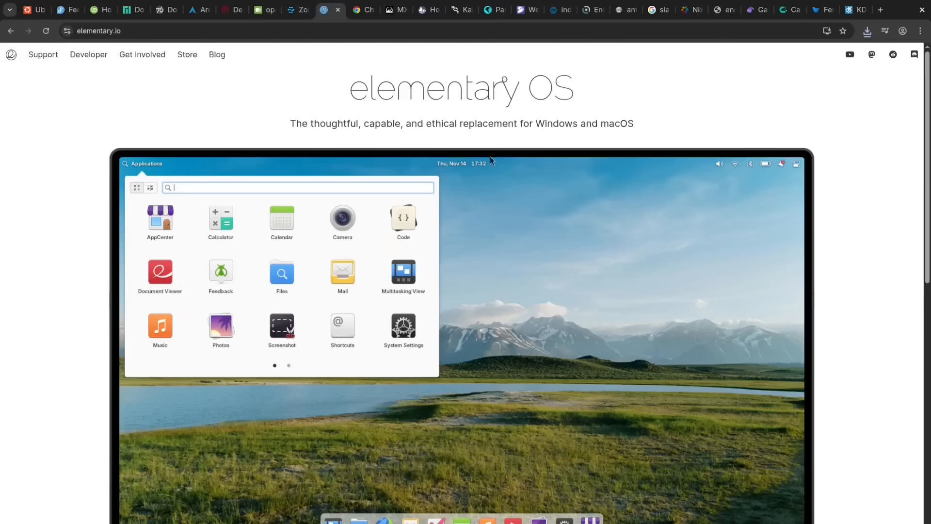
{"action": "scroll", "scroll_direction": "down", "scroll_amount": 3}
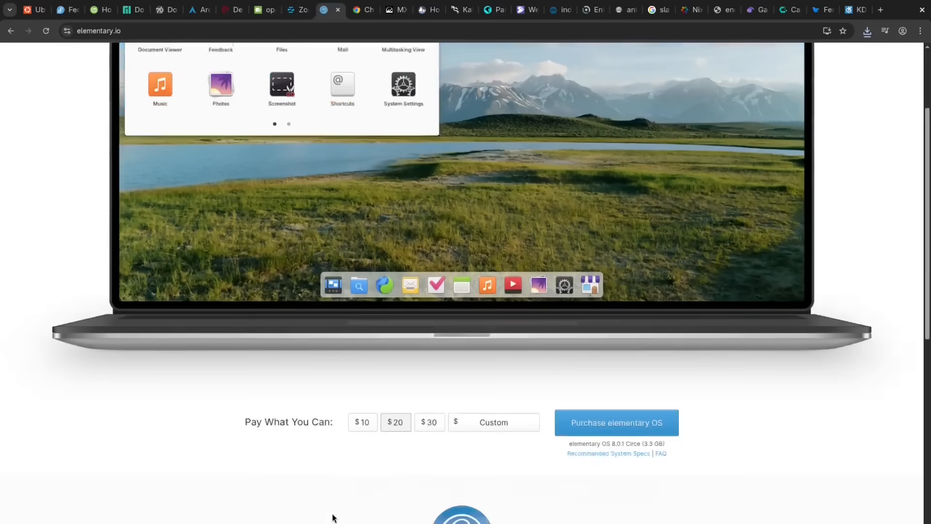
{"action": "scroll", "scroll_direction": "up", "scroll_amount": 3}
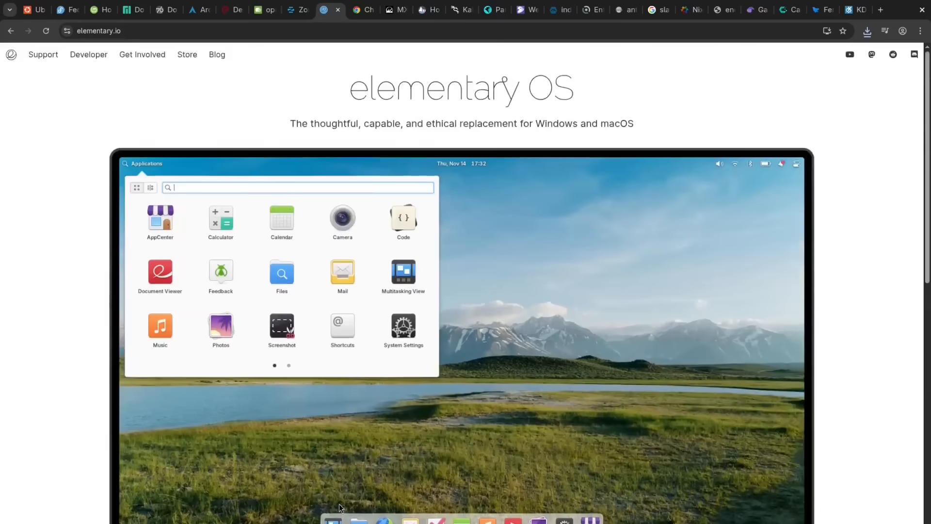
{"action": "scroll", "scroll_direction": "down", "scroll_amount": 3}
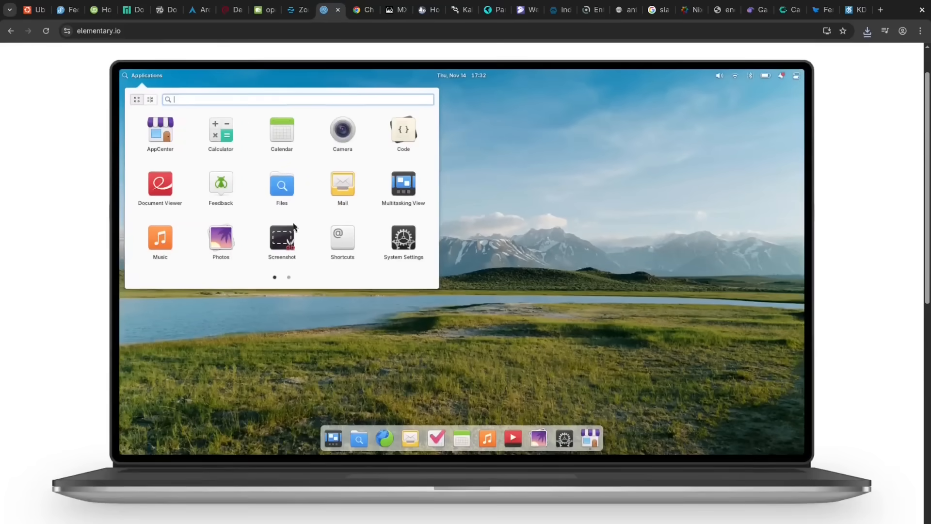
{"action": "mouse_move", "coordinate": [370, 29]}
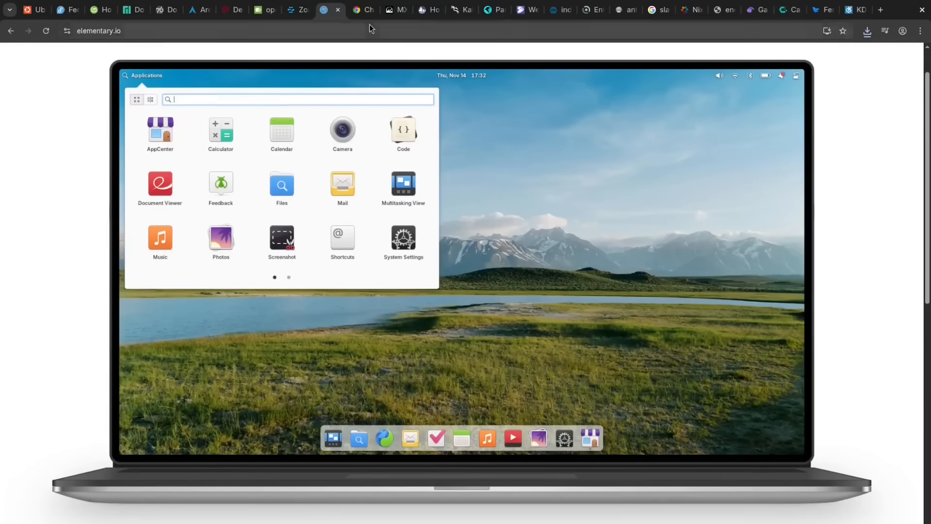
View mxlinux.org's homepage, scrolling through its introduction and edition sections
{"action": "left_click", "coordinate": [361, 10]}
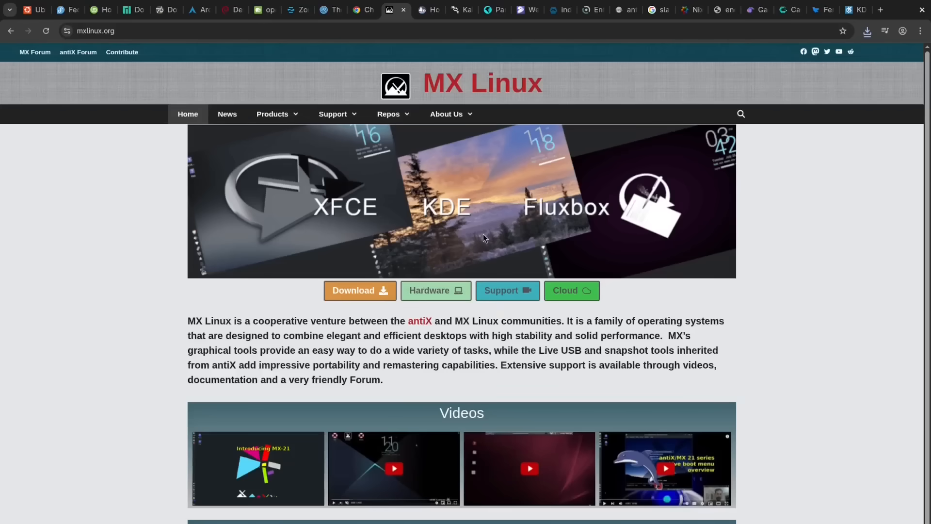
{"action": "scroll", "scroll_direction": "down", "scroll_amount": 3}
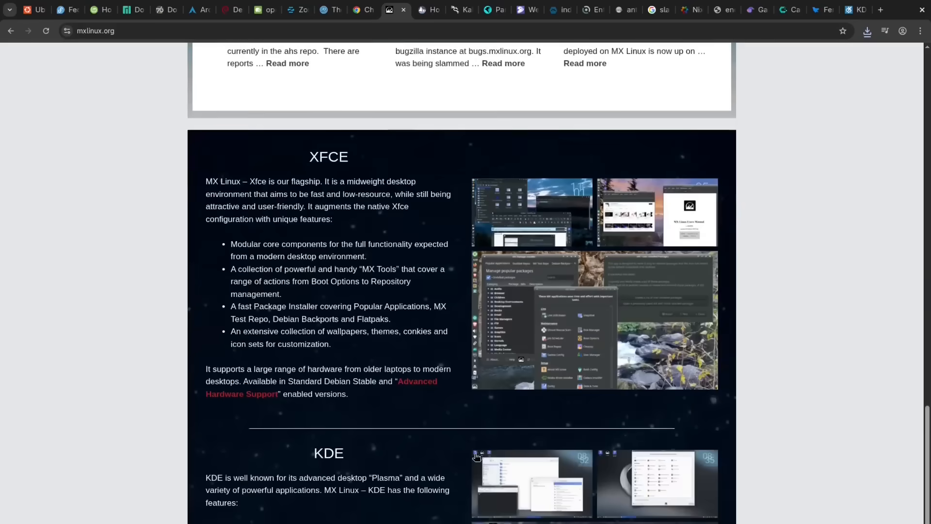
{"action": "scroll", "scroll_direction": "up", "scroll_amount": 3}
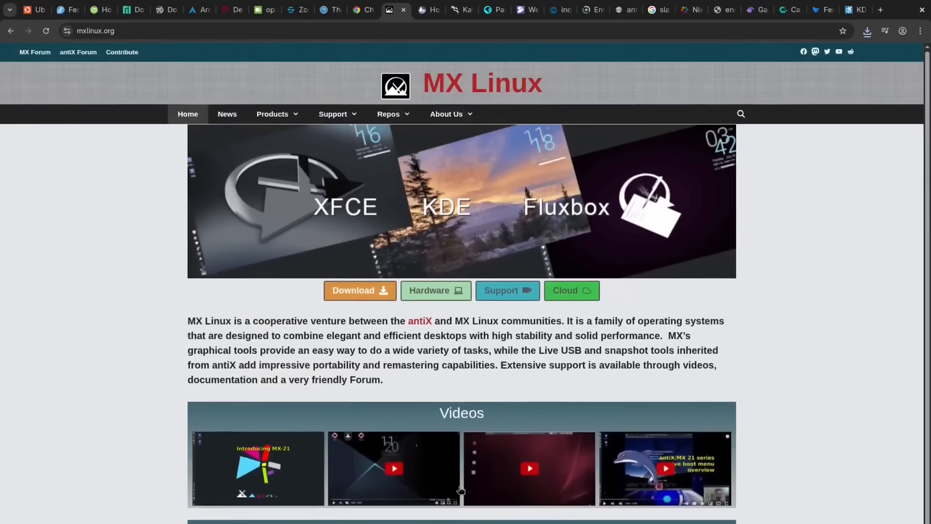
{"action": "mouse_move", "coordinate": [330, 501]}
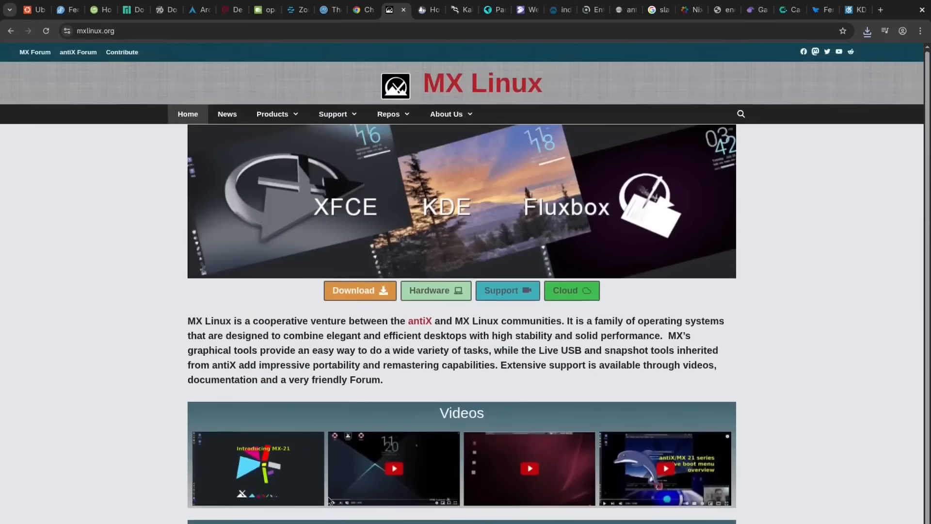
{"action": "mouse_move", "coordinate": [330, 62]}
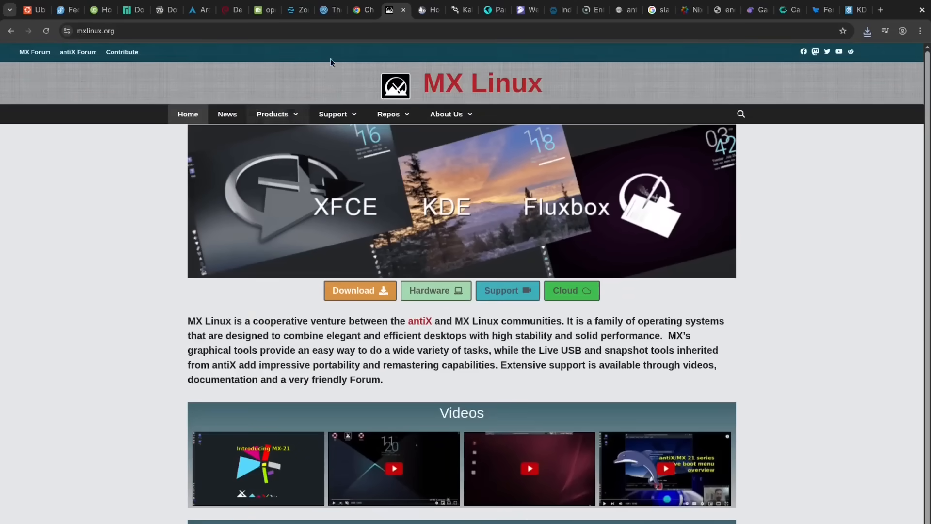
Bring up the Solus (getsol.us) homepage introducing it as a home-computing OS
{"action": "left_click", "coordinate": [422, 9]}
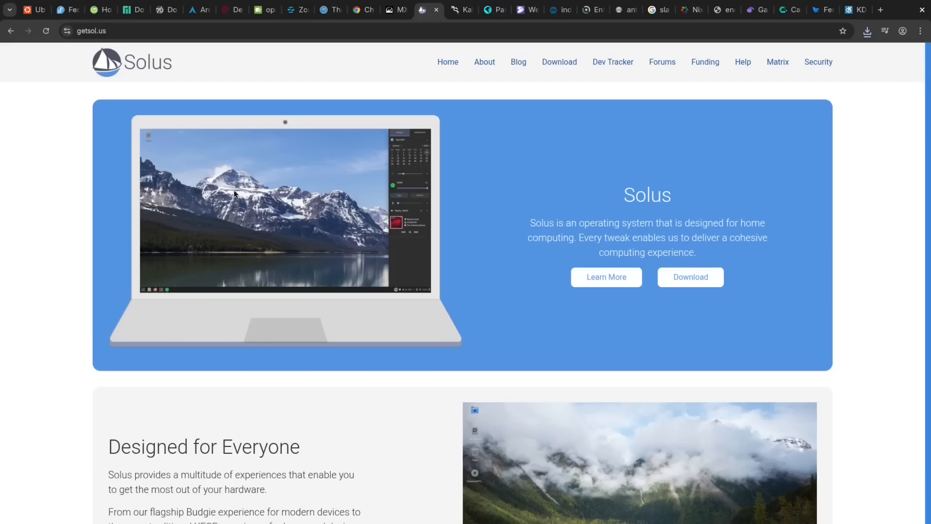
{"action": "mouse_move", "coordinate": [179, 492]}
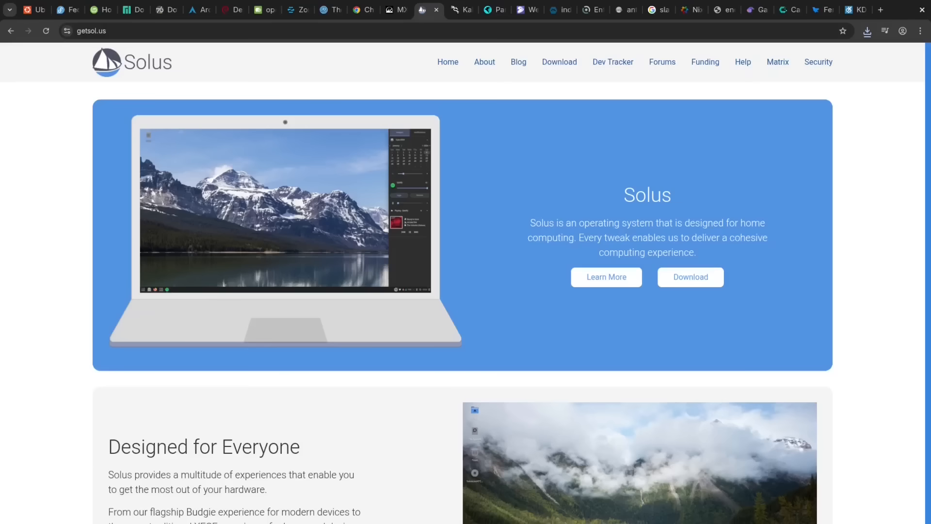
{"action": "mouse_move", "coordinate": [453, 329]}
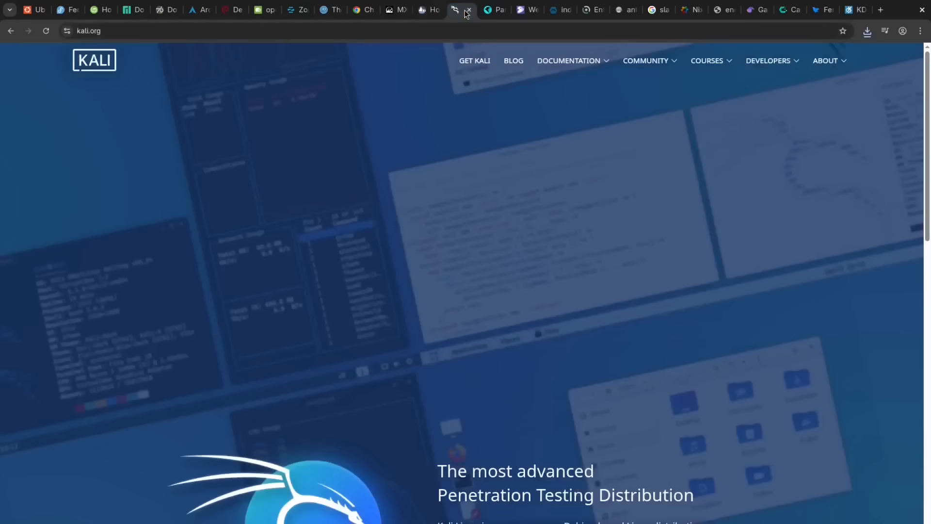
Scroll down kali.org past documentation and community to 'All the tools you need'
{"action": "scroll", "scroll_direction": "down", "scroll_amount": 3}
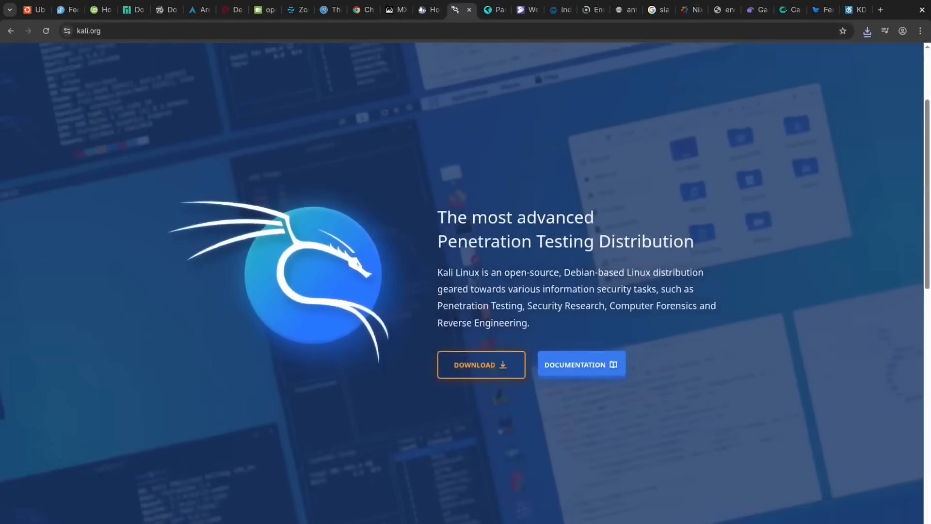
{"action": "scroll", "scroll_direction": "down", "scroll_amount": 3}
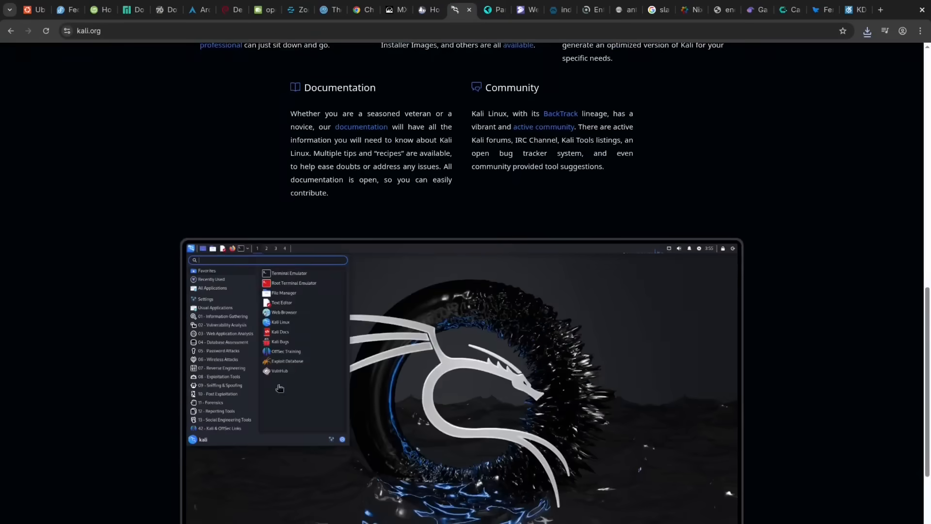
{"action": "scroll", "scroll_direction": "down", "scroll_amount": 3}
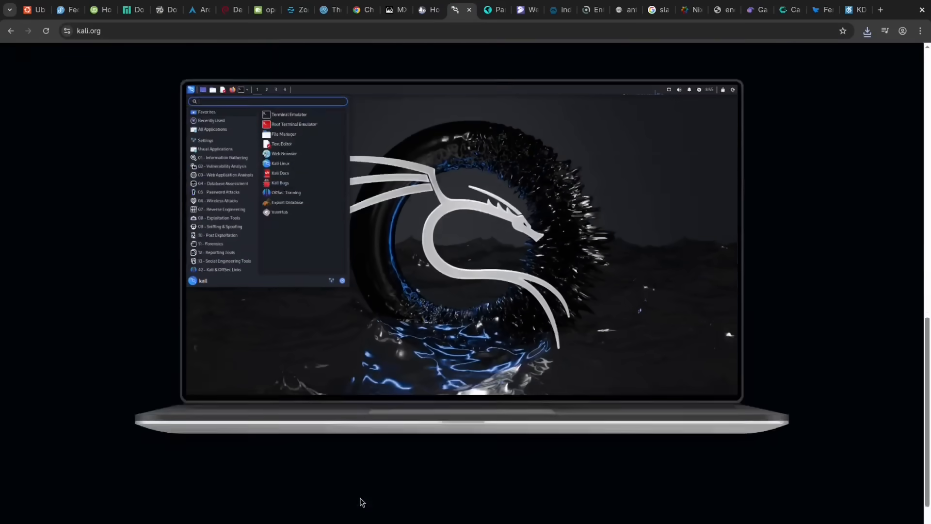
{"action": "scroll", "scroll_direction": "down", "scroll_amount": 3}
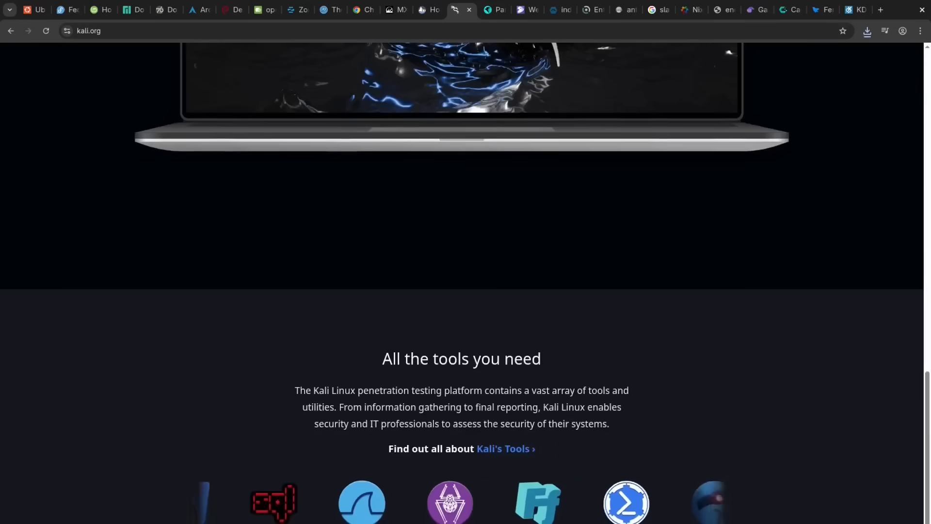
{"action": "scroll", "scroll_direction": "down", "scroll_amount": 3}
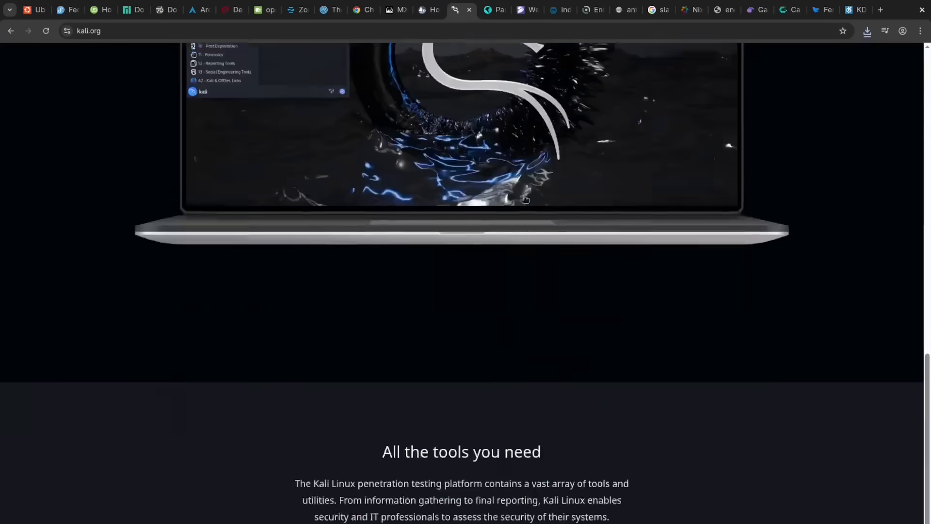
Browse parrotsec.org's tools and features sections and back up, then move to Gentoo's site
{"action": "left_click", "coordinate": [494, 10]}
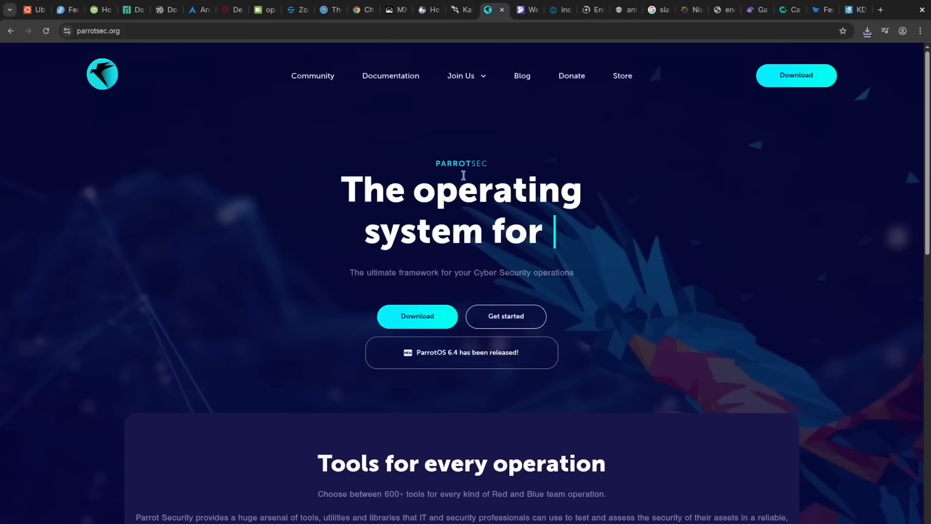
{"action": "scroll", "scroll_direction": "down", "scroll_amount": 3}
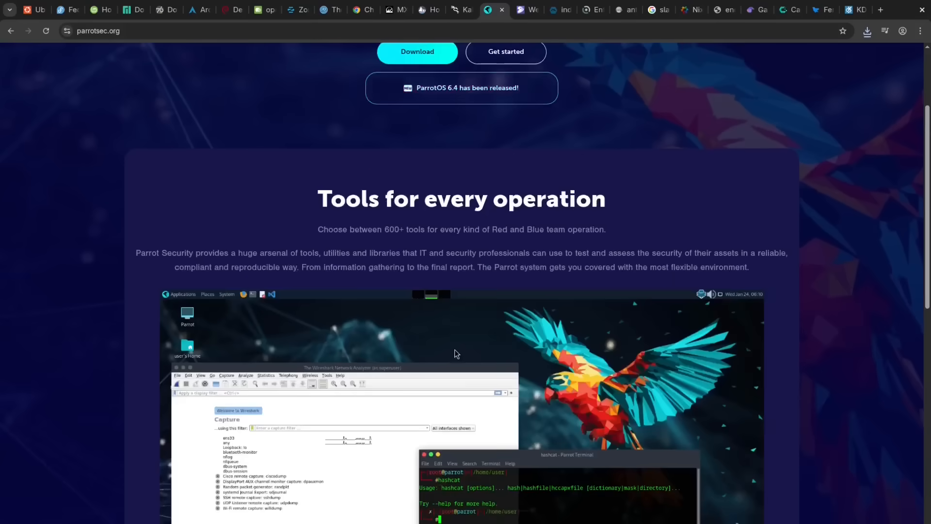
{"action": "scroll", "scroll_direction": "down", "scroll_amount": 3}
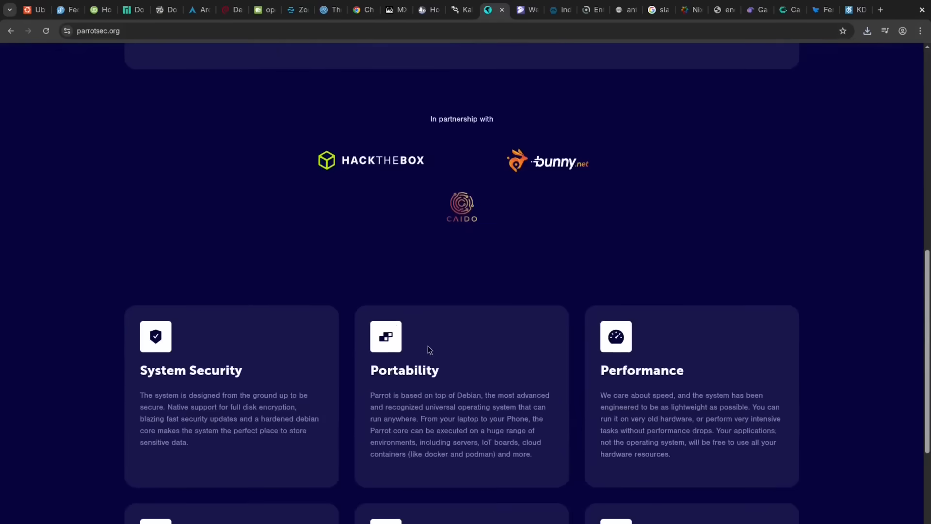
{"action": "scroll", "scroll_direction": "up", "scroll_amount": 3}
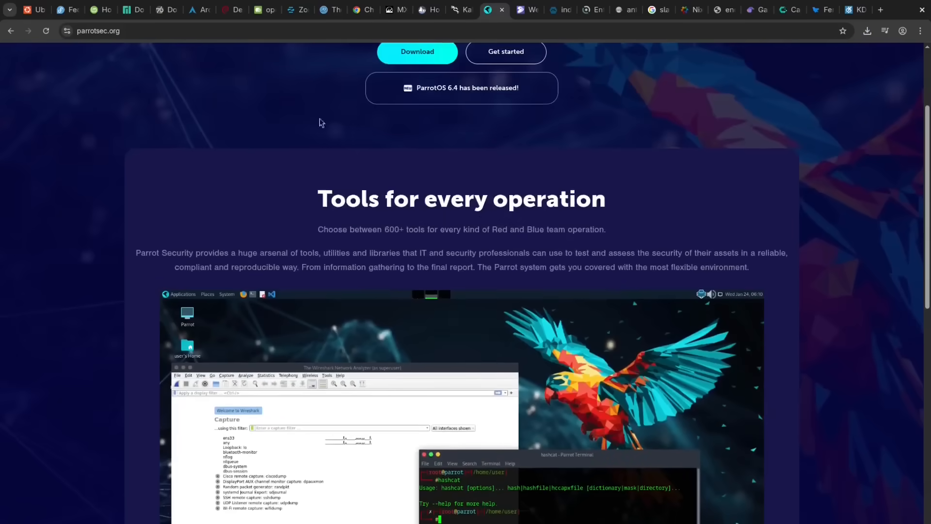
{"action": "scroll", "scroll_direction": "up", "scroll_amount": 3}
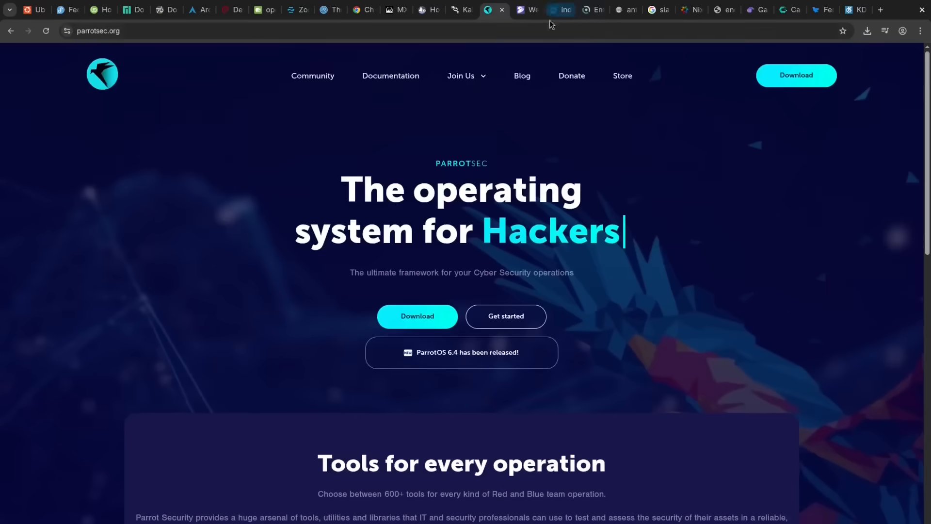
{"action": "left_click", "coordinate": [527, 10]}
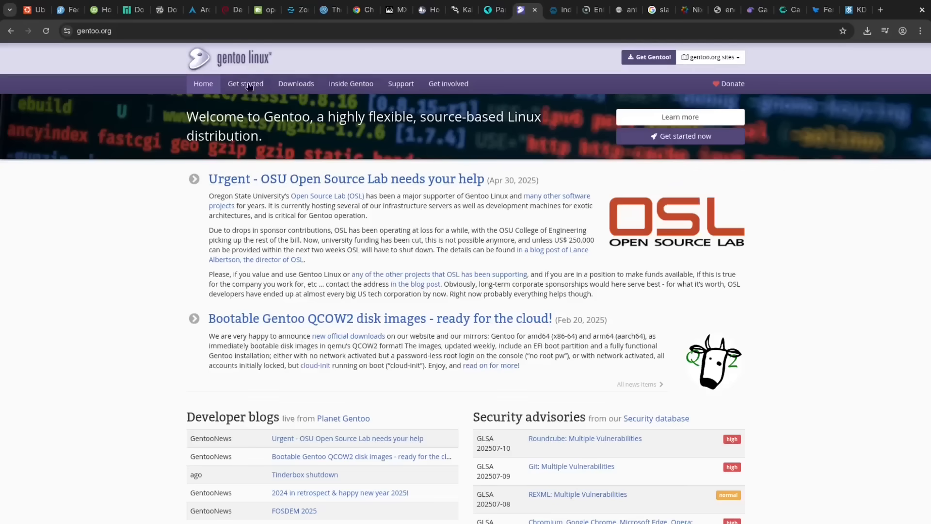
View Gentoo's 'Get started' page and return to the Gentoo homepage
{"action": "left_click", "coordinate": [246, 84]}
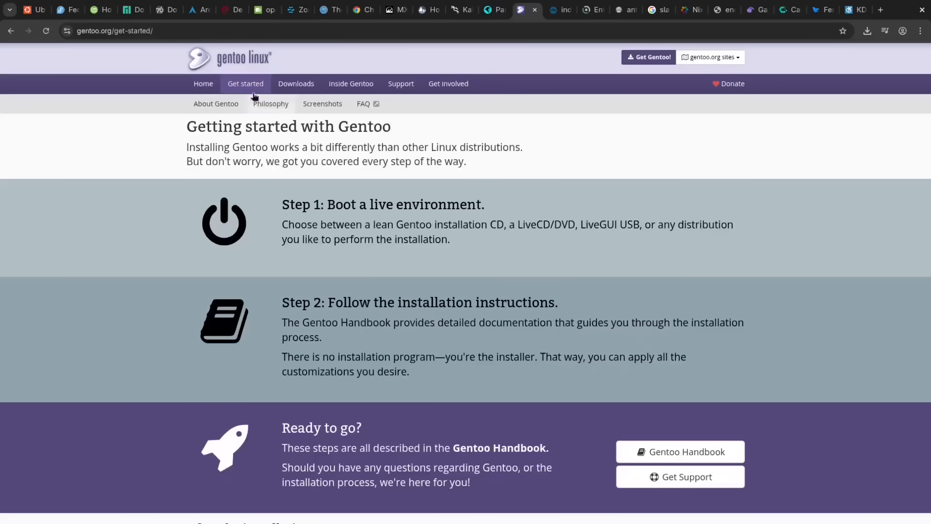
{"action": "left_click", "coordinate": [202, 83]}
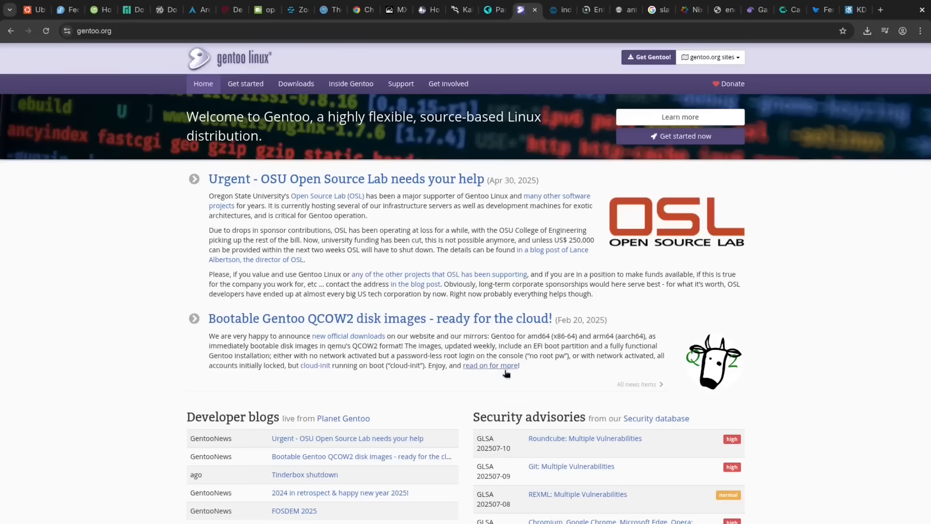
{"action": "mouse_move", "coordinate": [566, 114]}
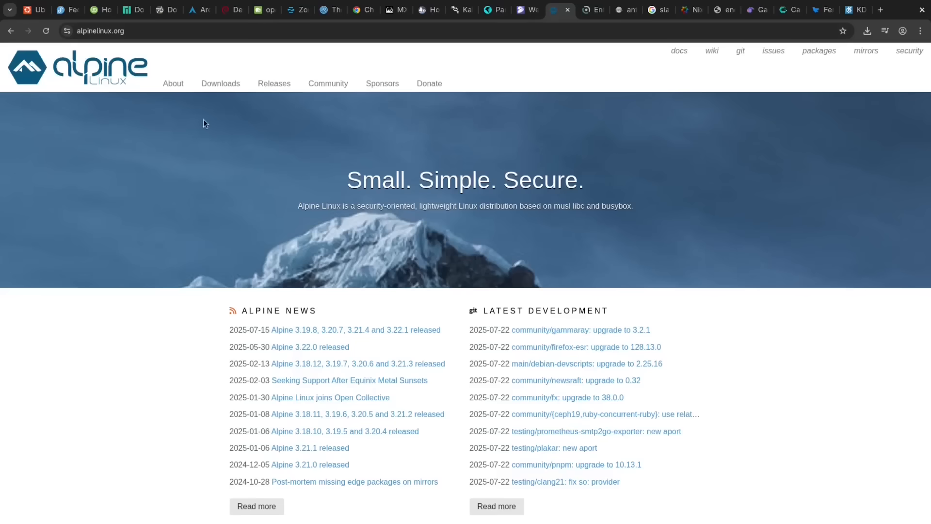
Visit Alpine's Releases and Community pages, finishing on its About page
{"action": "left_click", "coordinate": [274, 83]}
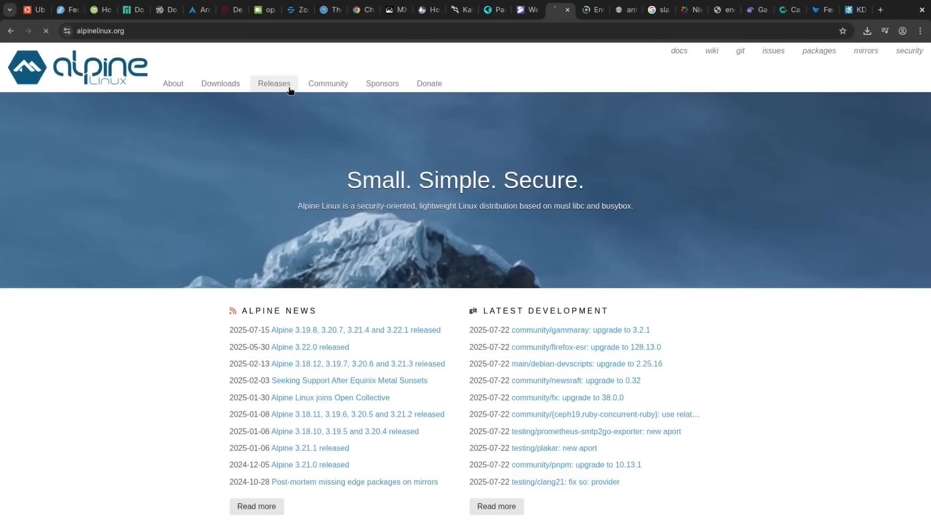
{"action": "left_click", "coordinate": [274, 83]}
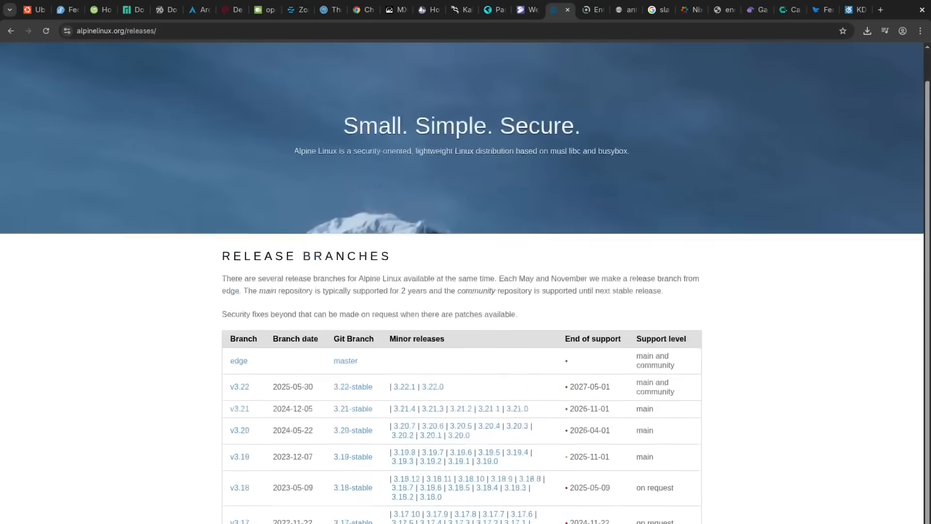
{"action": "left_click", "coordinate": [327, 83]}
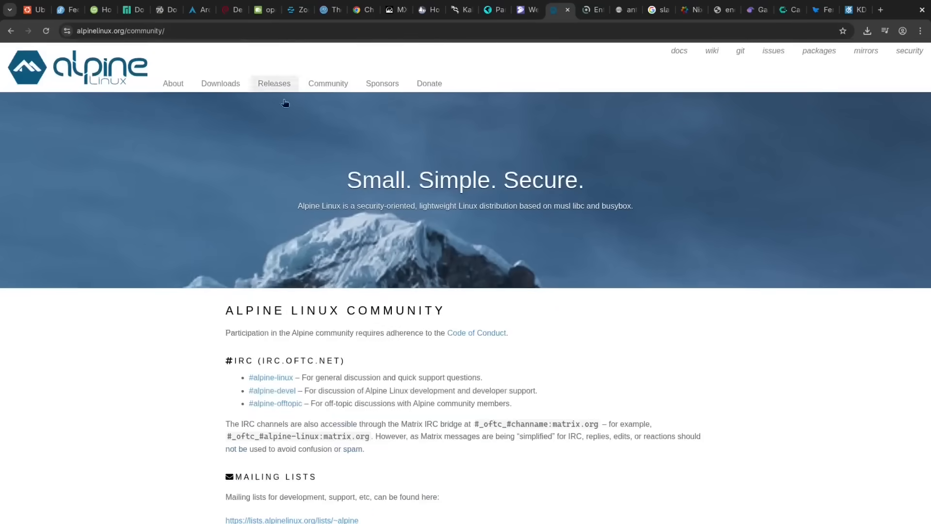
{"action": "mouse_move", "coordinate": [327, 83]}
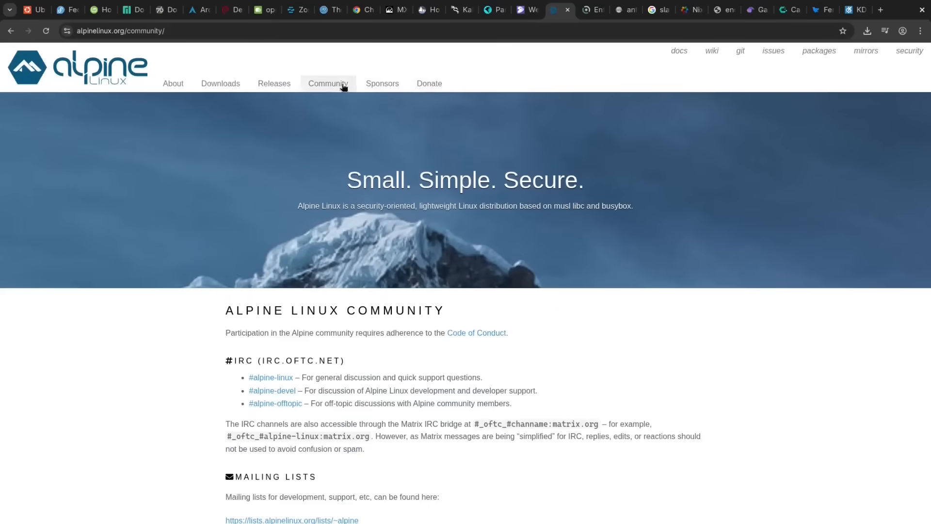
{"action": "left_click", "coordinate": [173, 83]}
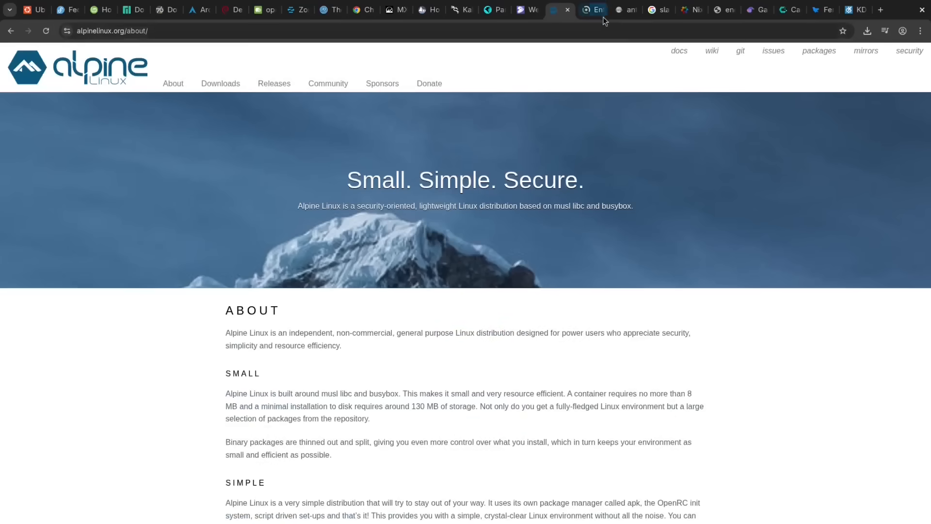
{"action": "left_click", "coordinate": [592, 10]}
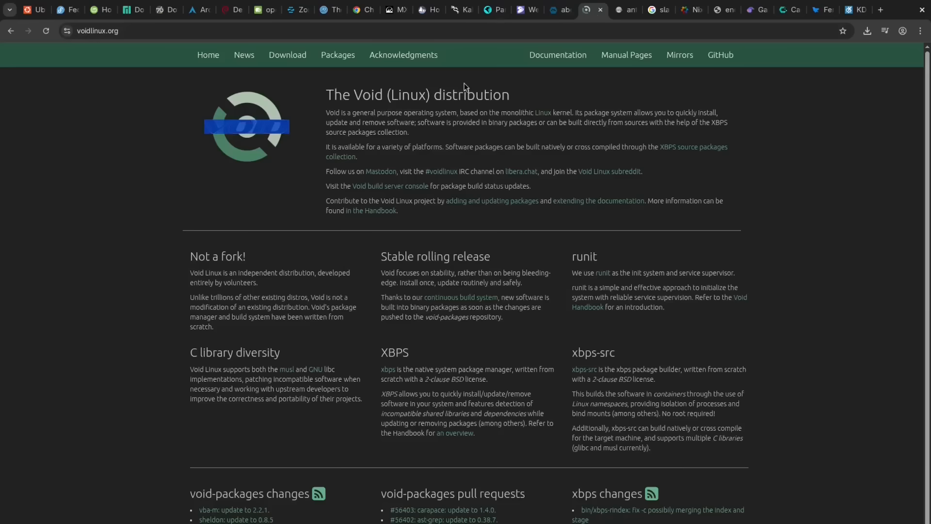
{"action": "left_click", "coordinate": [338, 55]}
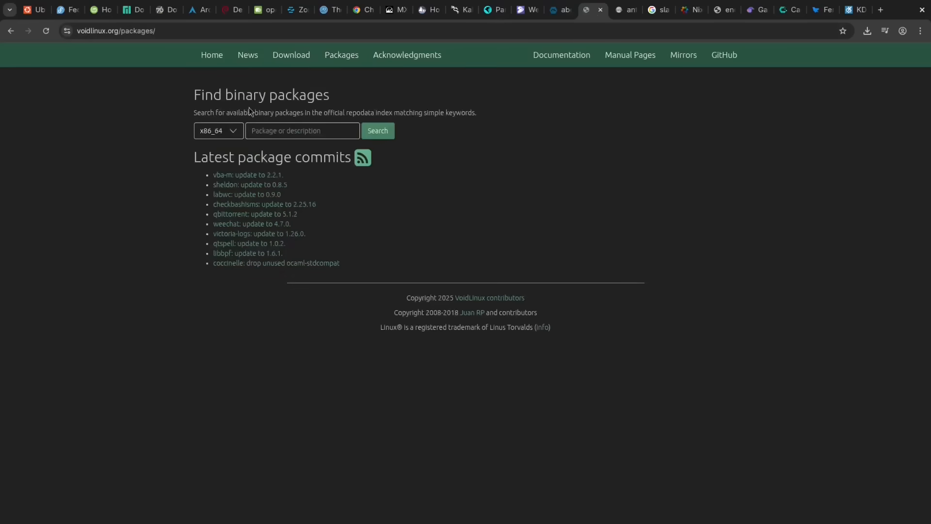
{"action": "left_click", "coordinate": [212, 54]}
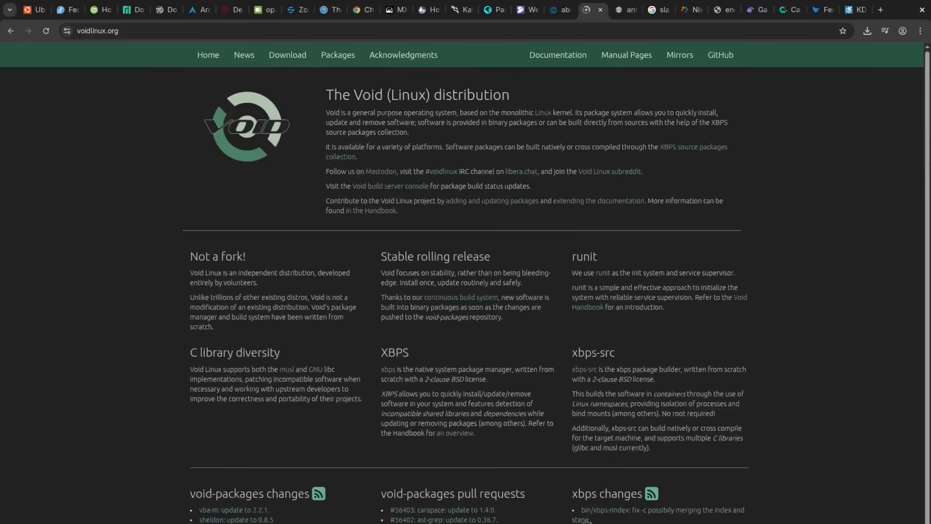
{"action": "mouse_move", "coordinate": [627, 121]}
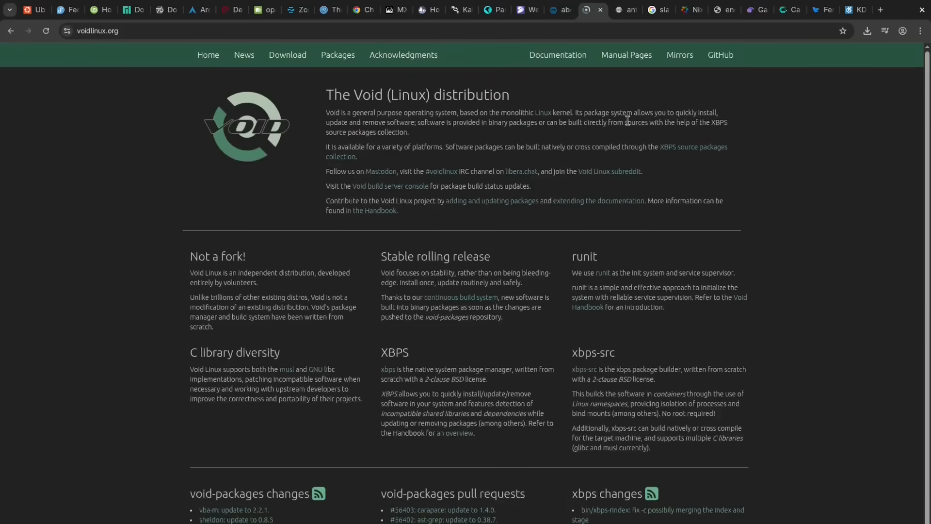
{"action": "scroll", "scroll_direction": "down", "scroll_amount": 3}
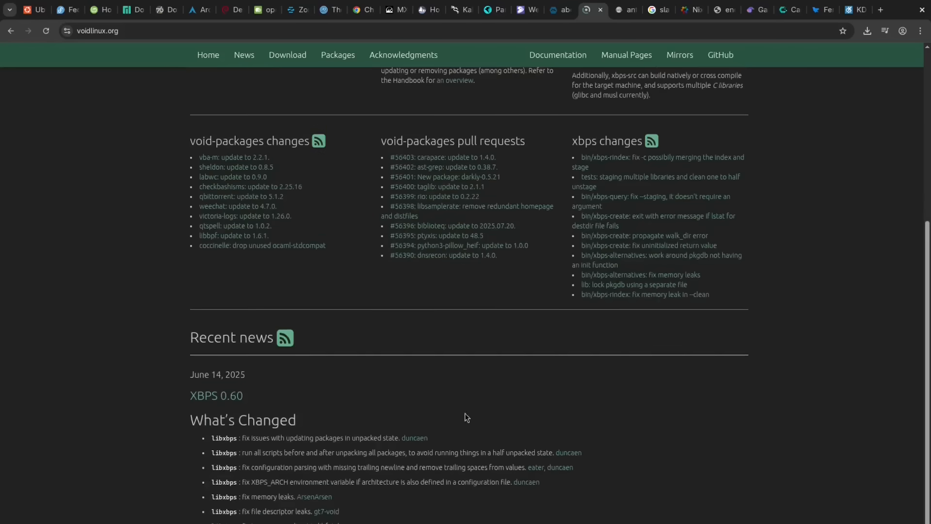
{"action": "mouse_move", "coordinate": [626, 9]}
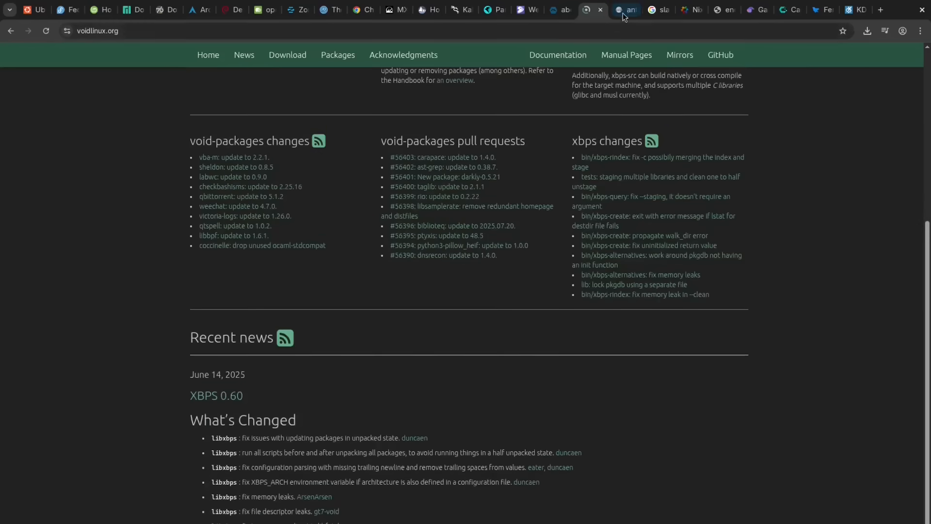
Read the 'About antiX' page and go back to the antiX home page
{"action": "left_click", "coordinate": [626, 10]}
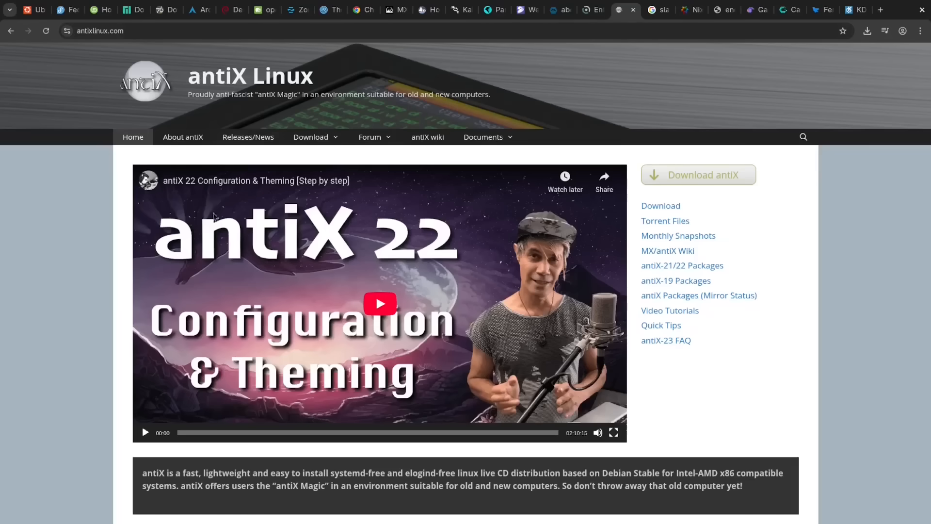
{"action": "left_click", "coordinate": [182, 137]}
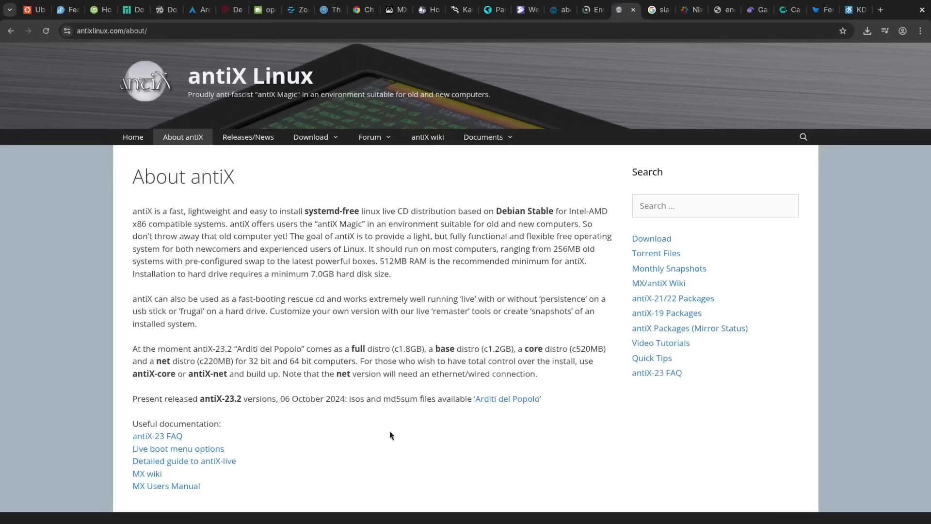
{"action": "mouse_move", "coordinate": [239, 168]}
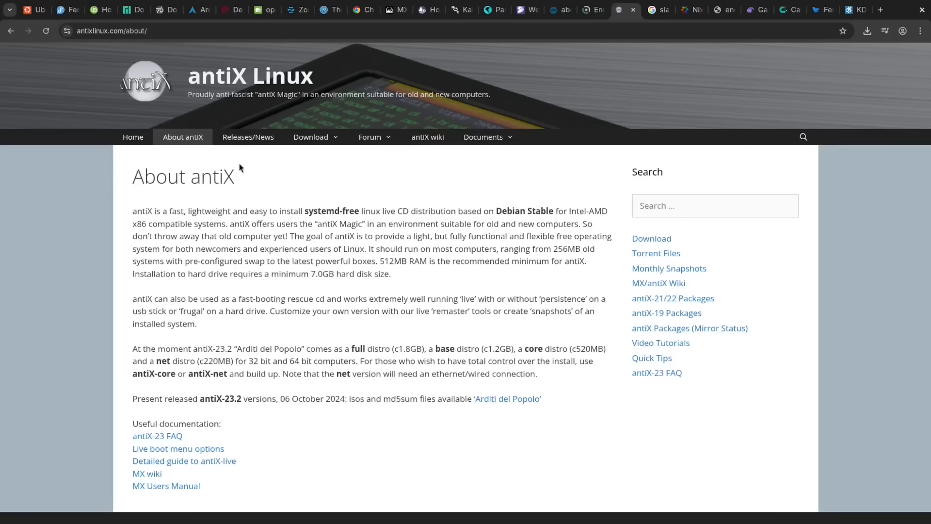
{"action": "left_click", "coordinate": [133, 136]}
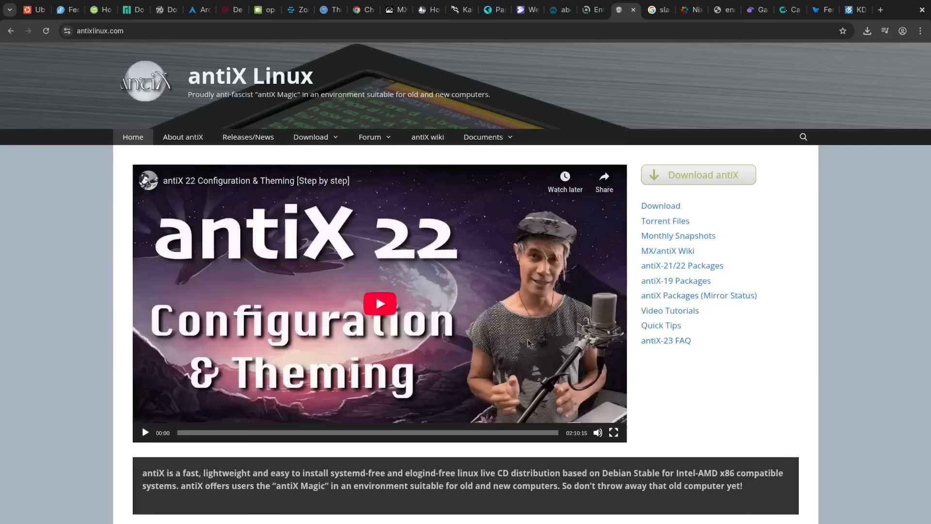
{"action": "mouse_move", "coordinate": [660, 44]}
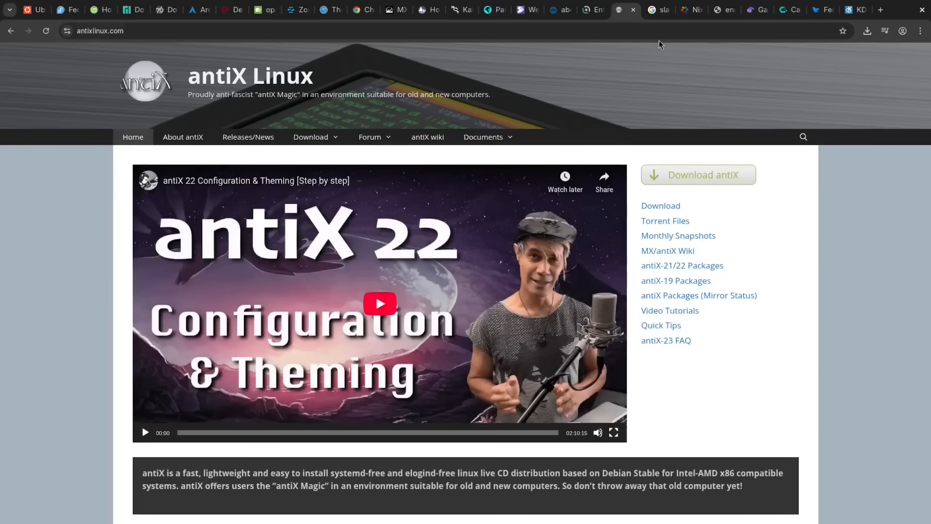
Read Slackware's FAQ page and move on to its Package Browser page
{"action": "left_click", "coordinate": [653, 10]}
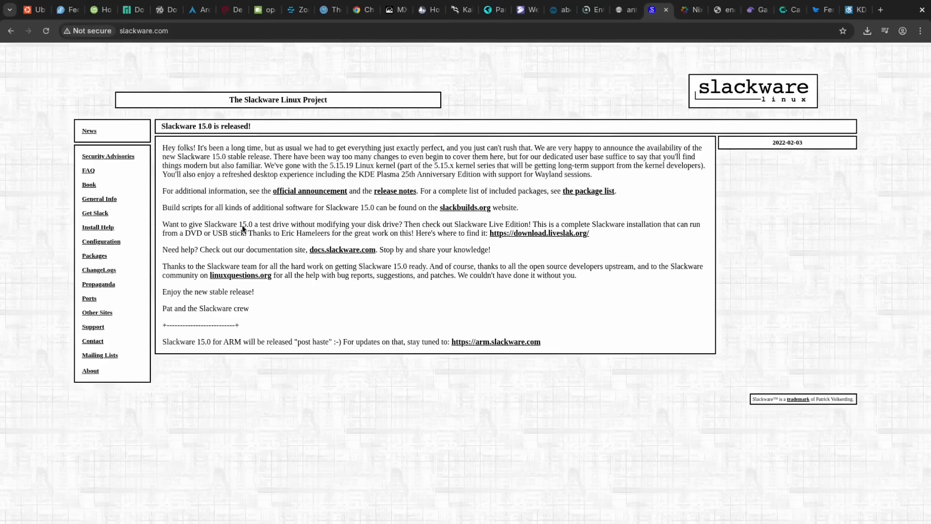
{"action": "mouse_move", "coordinate": [155, 256]}
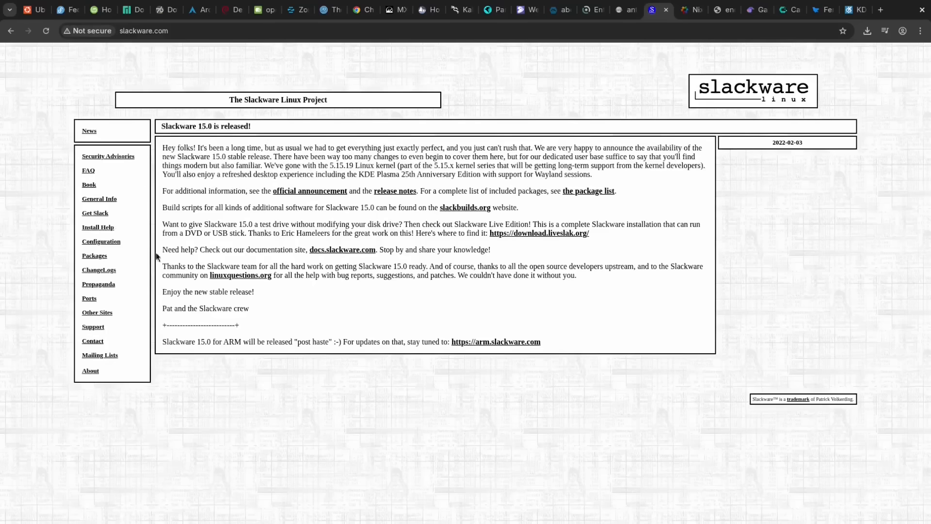
{"action": "mouse_move", "coordinate": [291, 110]}
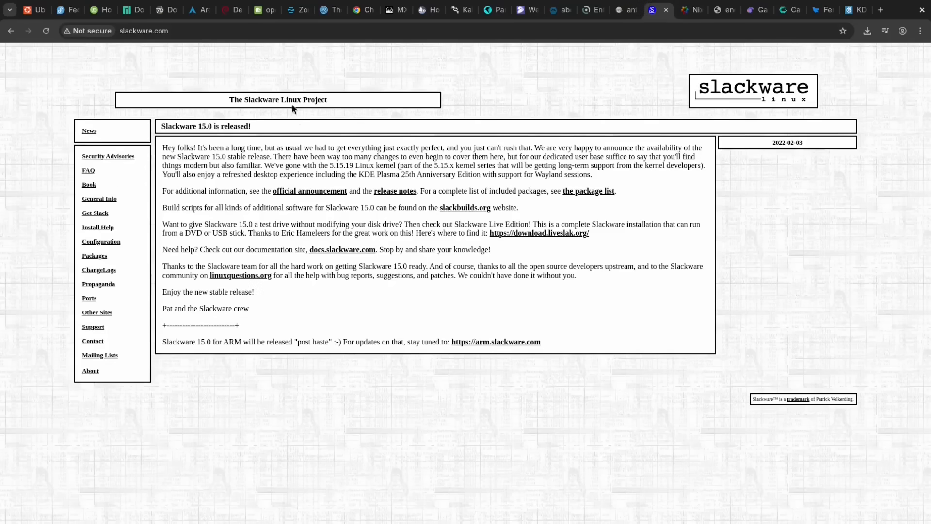
{"action": "left_click", "coordinate": [88, 171]}
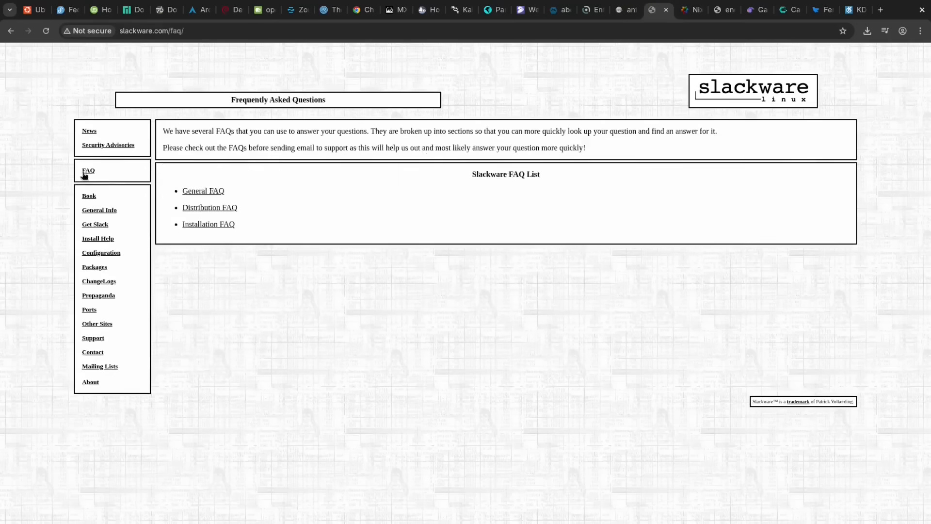
{"action": "mouse_move", "coordinate": [98, 310]}
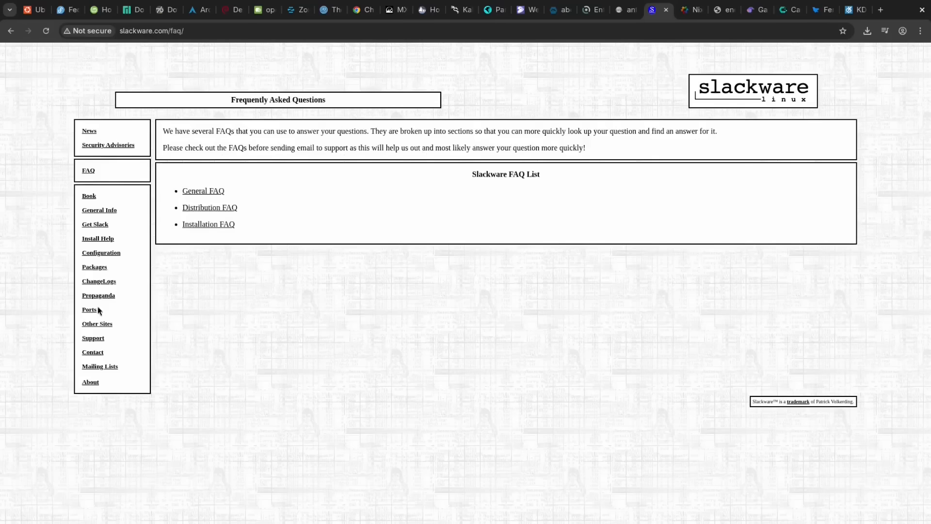
{"action": "left_click", "coordinate": [94, 266]}
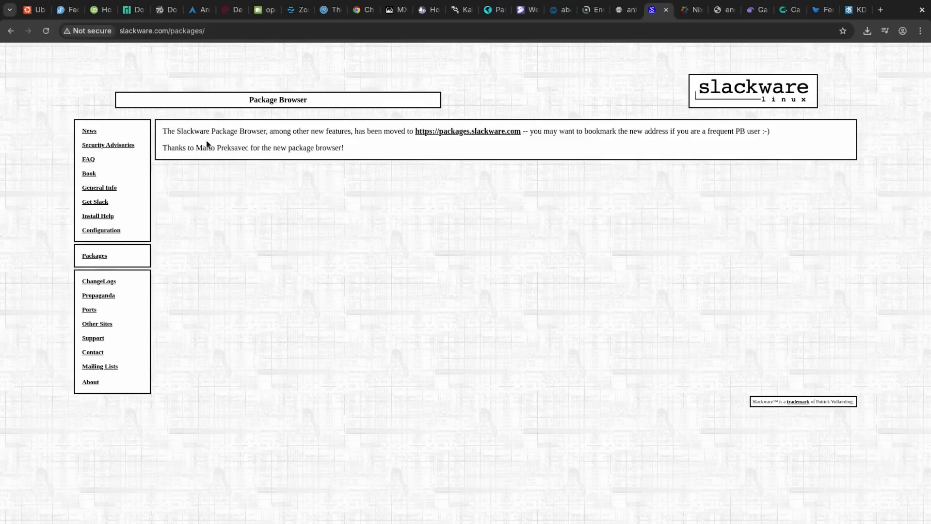
{"action": "mouse_move", "coordinate": [691, 47]}
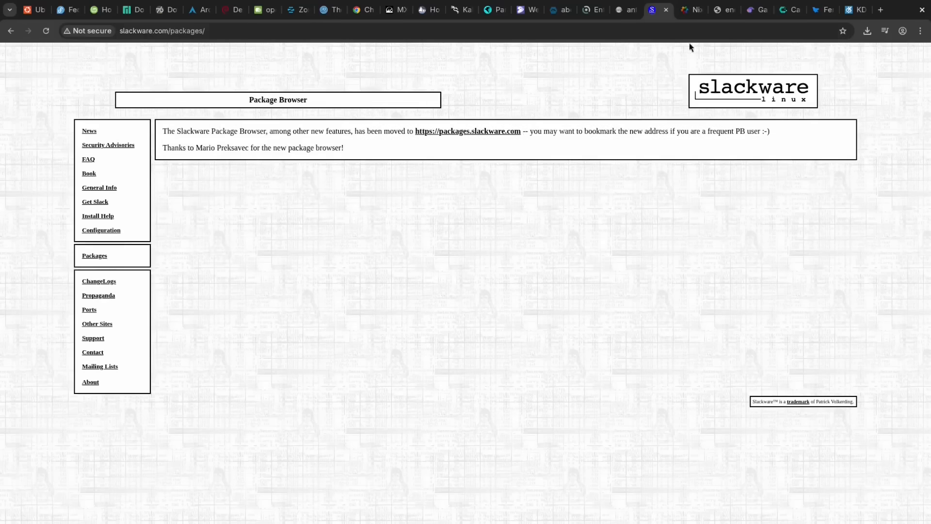
Scroll NixOS's homepage down to 'Choose from over 120 000 Packages'
{"action": "left_click", "coordinate": [690, 10]}
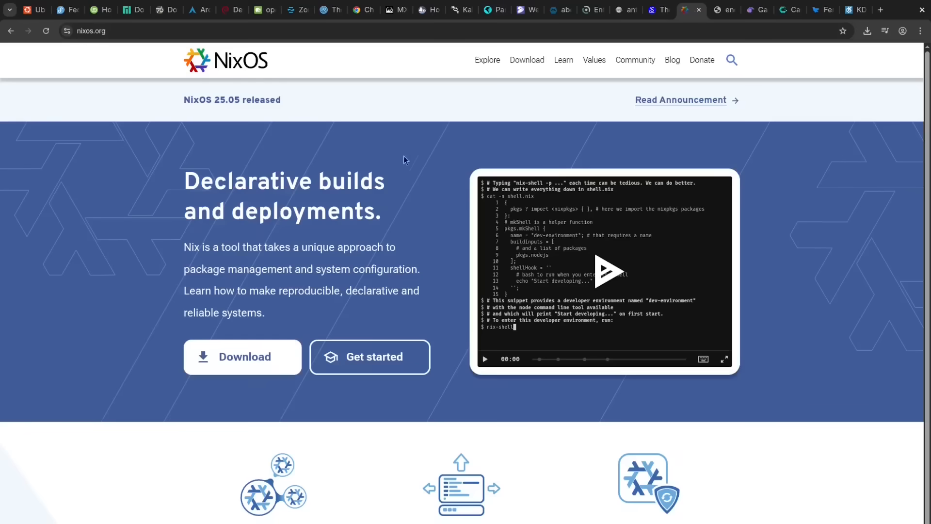
{"action": "scroll", "scroll_direction": "down", "scroll_amount": 3}
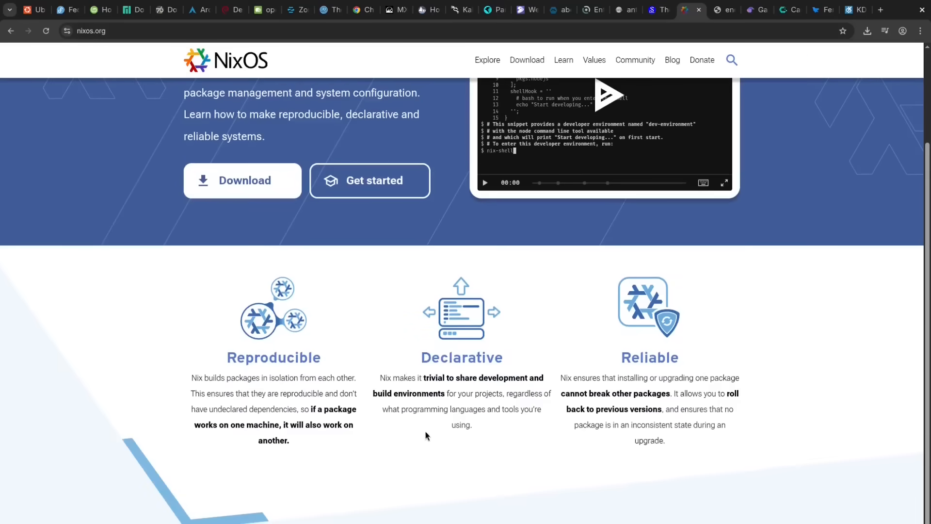
{"action": "scroll", "scroll_direction": "down", "scroll_amount": 3}
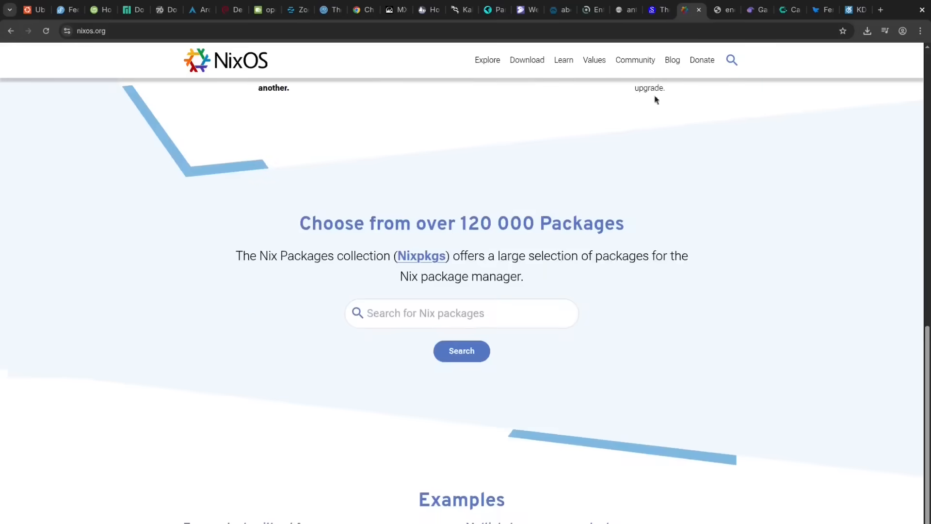
Look over the Google search results for EndeavourOS
{"action": "left_click", "coordinate": [724, 10]}
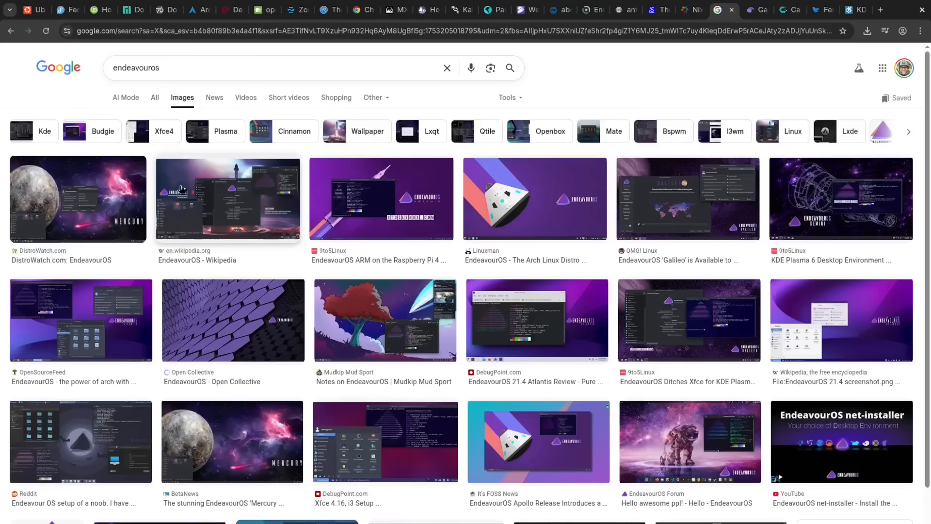
{"action": "mouse_move", "coordinate": [154, 263]}
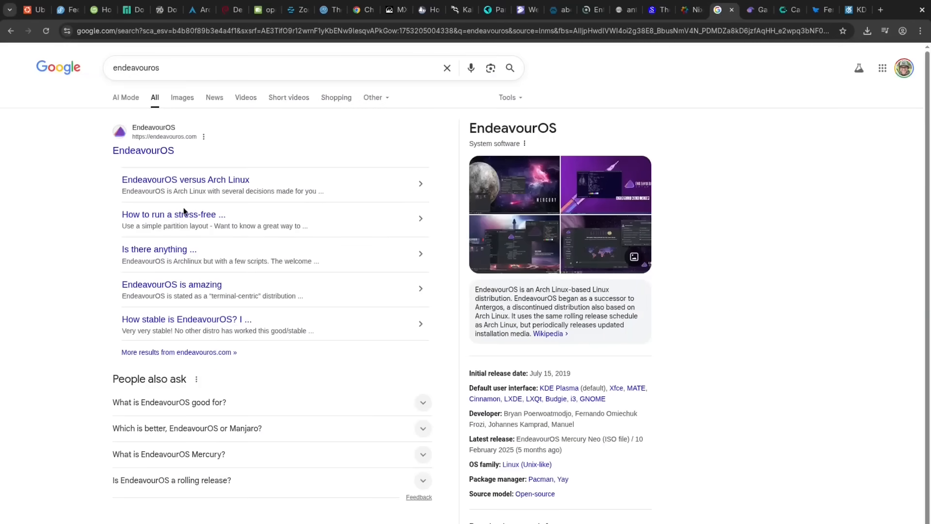
{"action": "scroll", "scroll_direction": "down", "scroll_amount": 3}
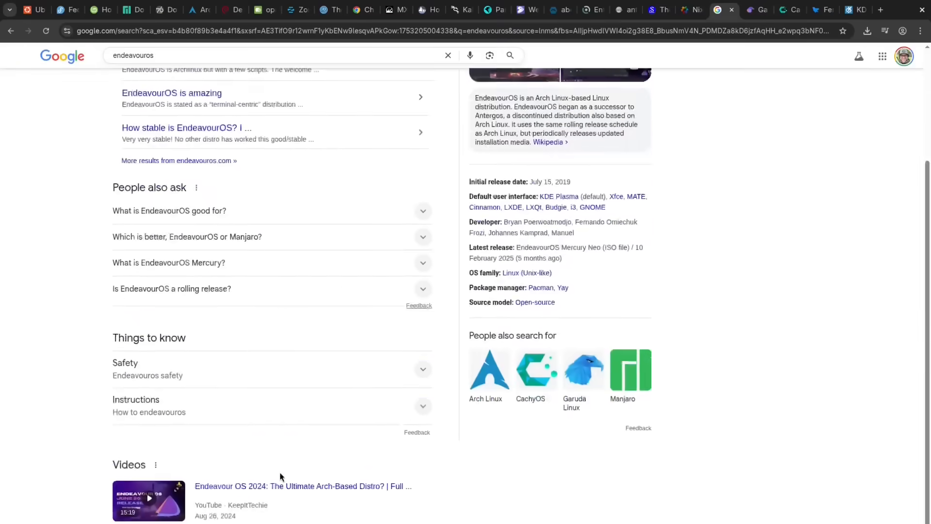
{"action": "scroll", "scroll_direction": "up", "scroll_amount": 3}
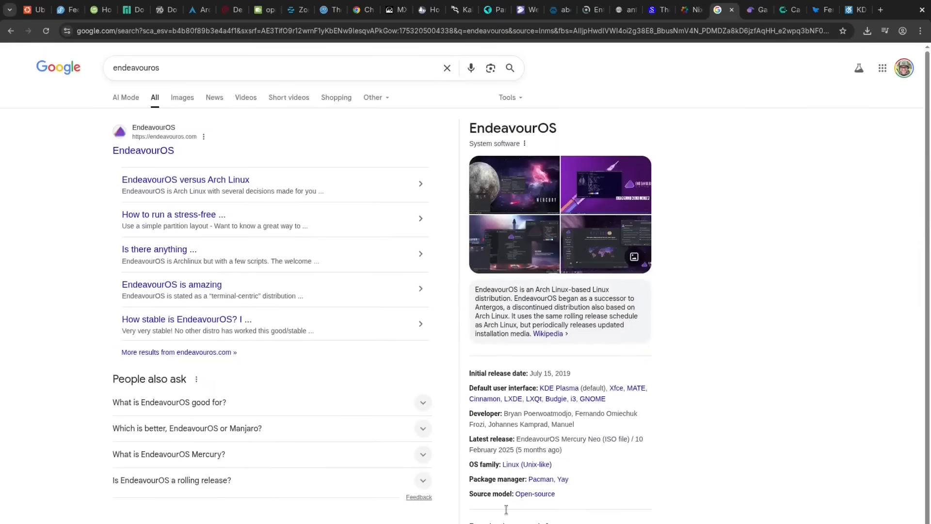
{"action": "mouse_move", "coordinate": [358, 243]}
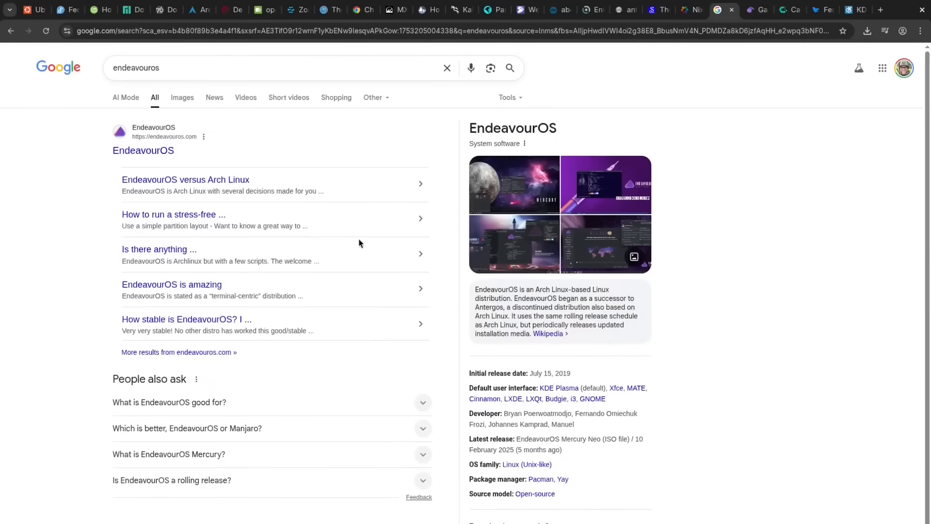
Browse garudalinux.org/editions down to the Garuda Hyprland card's pros and cons
{"action": "left_click", "coordinate": [754, 10]}
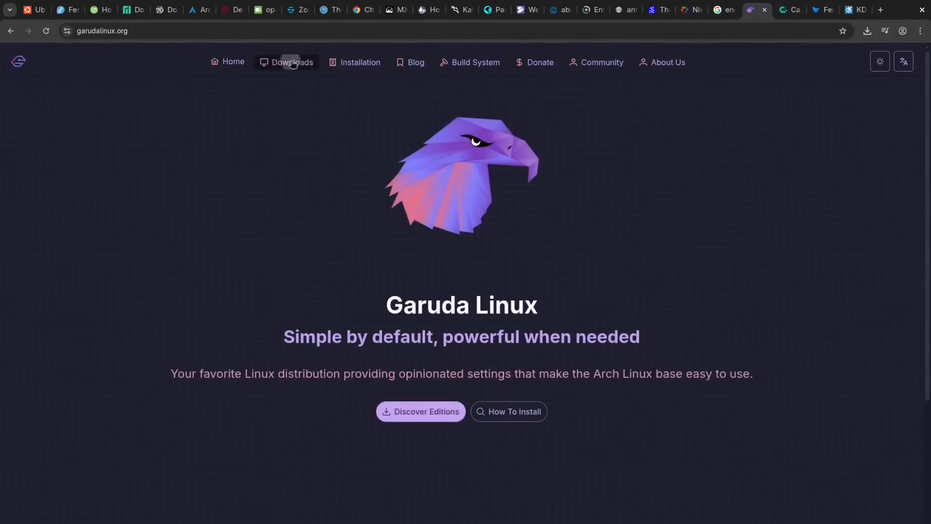
{"action": "left_click", "coordinate": [420, 411]}
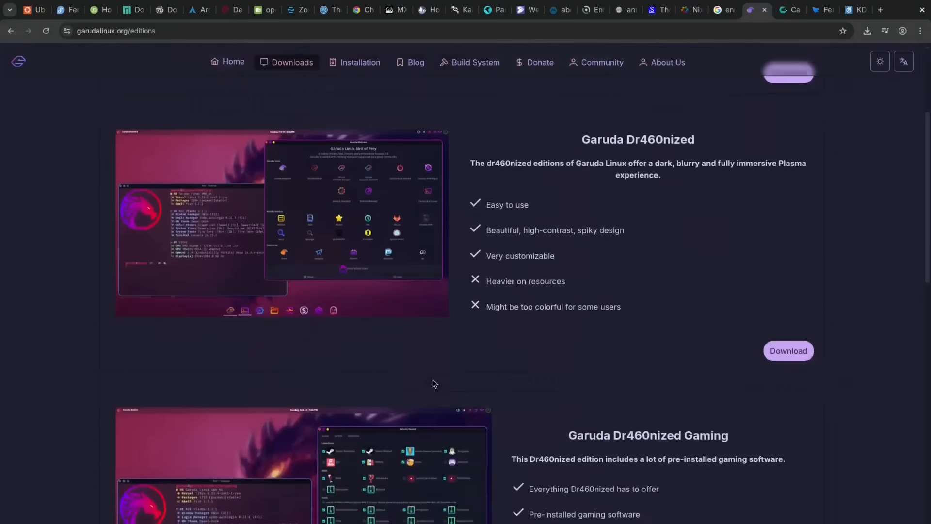
{"action": "scroll", "scroll_direction": "down", "scroll_amount": 3}
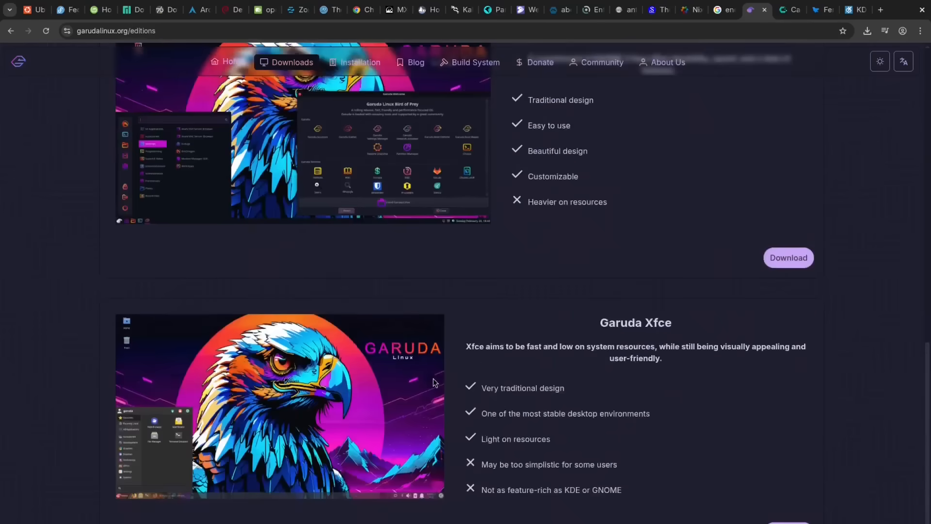
{"action": "scroll", "scroll_direction": "down", "scroll_amount": 3}
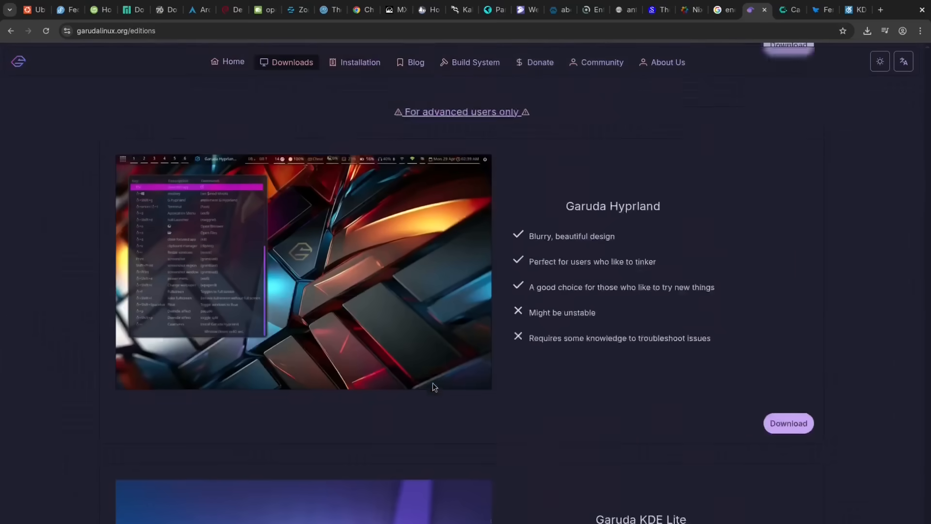
Browse the CachyOS homepage features from top to bottom and back
{"action": "left_click", "coordinate": [791, 10]}
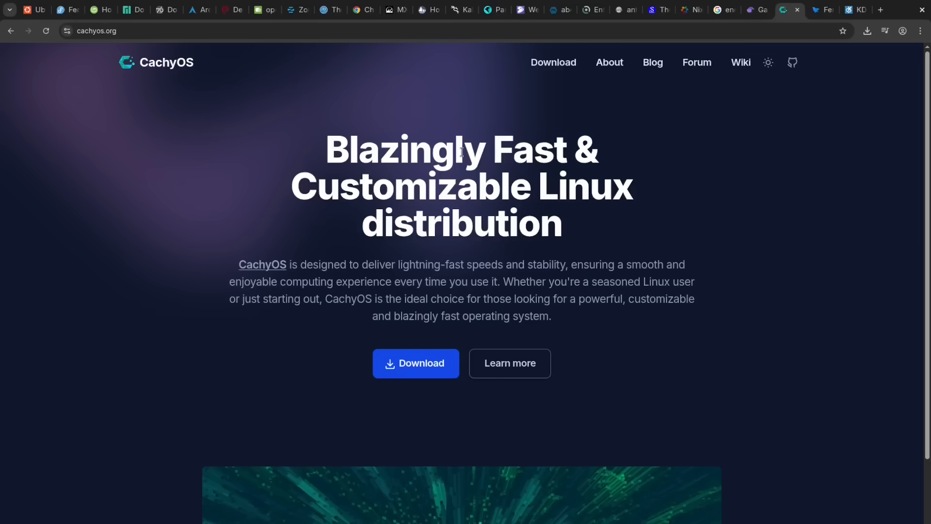
{"action": "scroll", "scroll_direction": "down", "scroll_amount": 3}
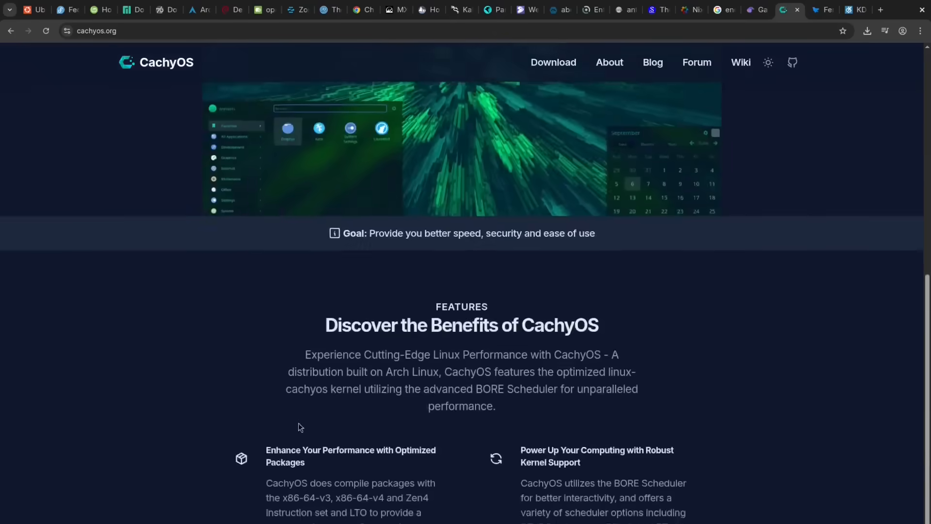
{"action": "scroll", "scroll_direction": "down", "scroll_amount": 3}
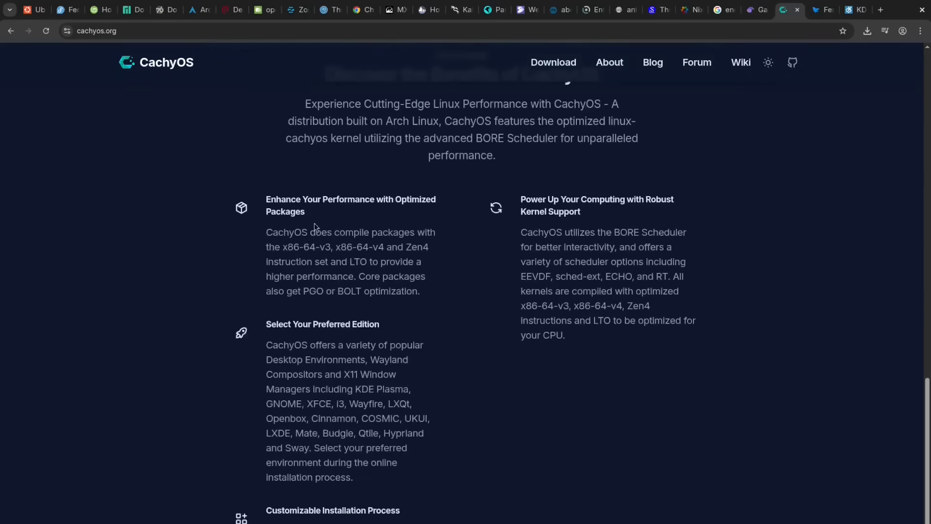
{"action": "mouse_move", "coordinate": [377, 327]}
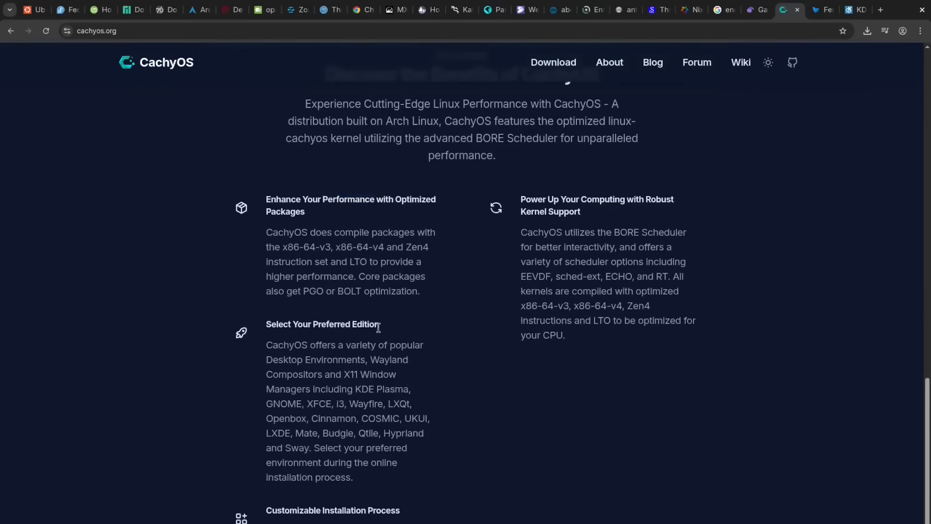
{"action": "scroll", "scroll_direction": "up", "scroll_amount": 3}
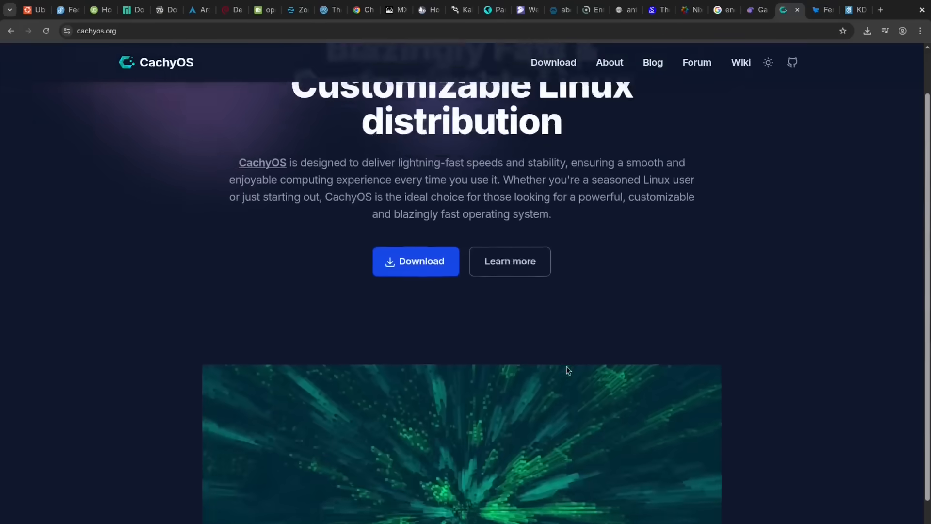
{"action": "scroll", "scroll_direction": "up", "scroll_amount": 3}
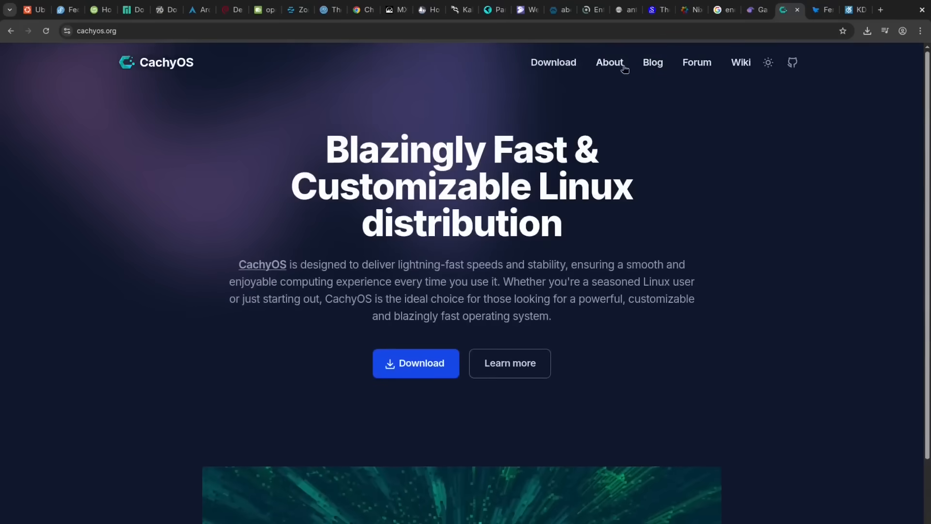
Review CachyOS's About the Distribution page down to the team, then move to Feren OS
{"action": "left_click", "coordinate": [609, 62]}
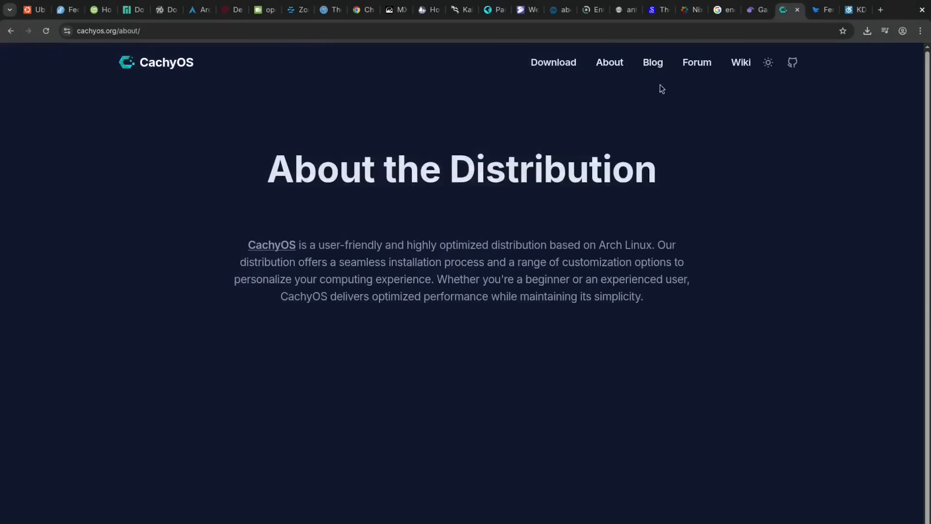
{"action": "scroll", "scroll_direction": "down", "scroll_amount": 3}
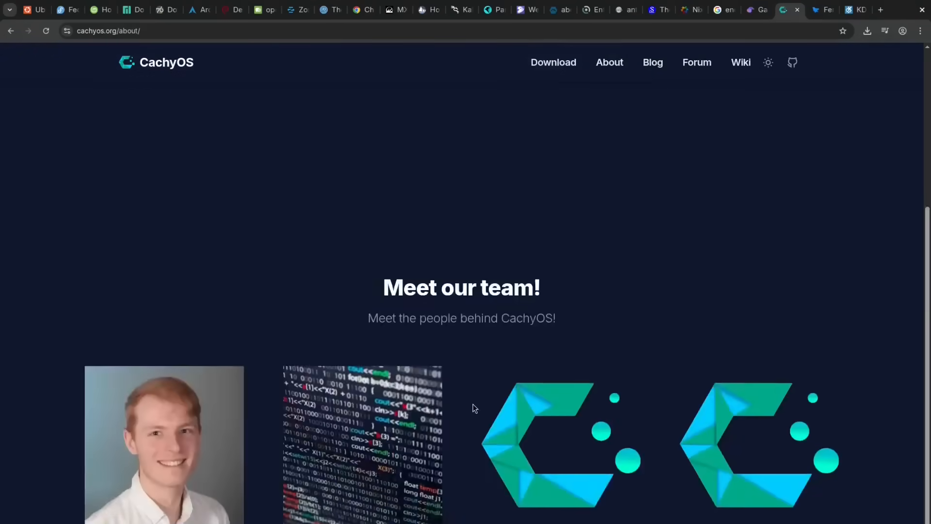
{"action": "left_click", "coordinate": [822, 9]}
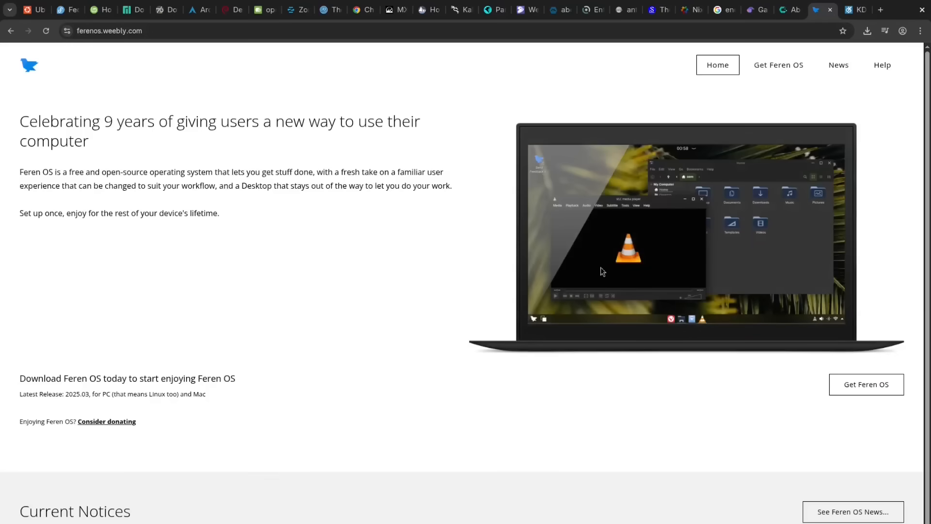
Skim the Feren OS homepage content down and back up
{"action": "scroll", "scroll_direction": "down", "scroll_amount": 3}
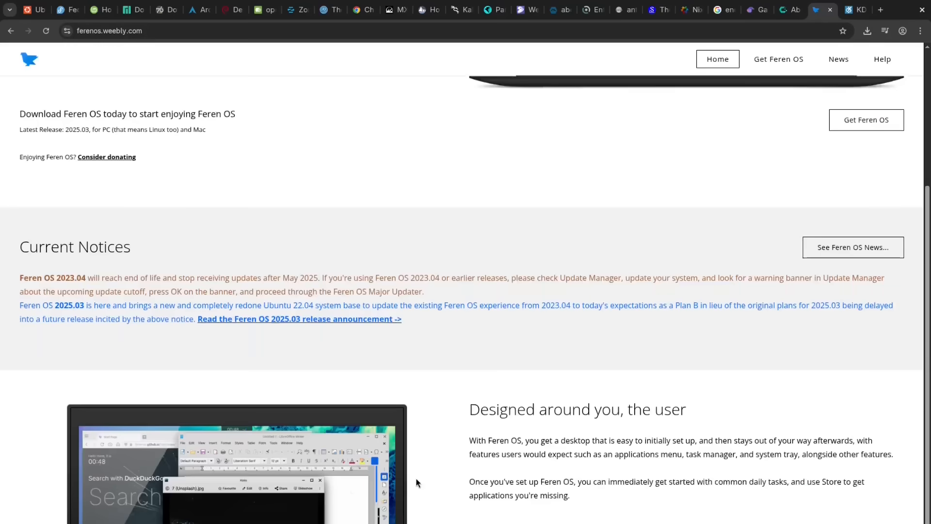
{"action": "scroll", "scroll_direction": "down", "scroll_amount": 3}
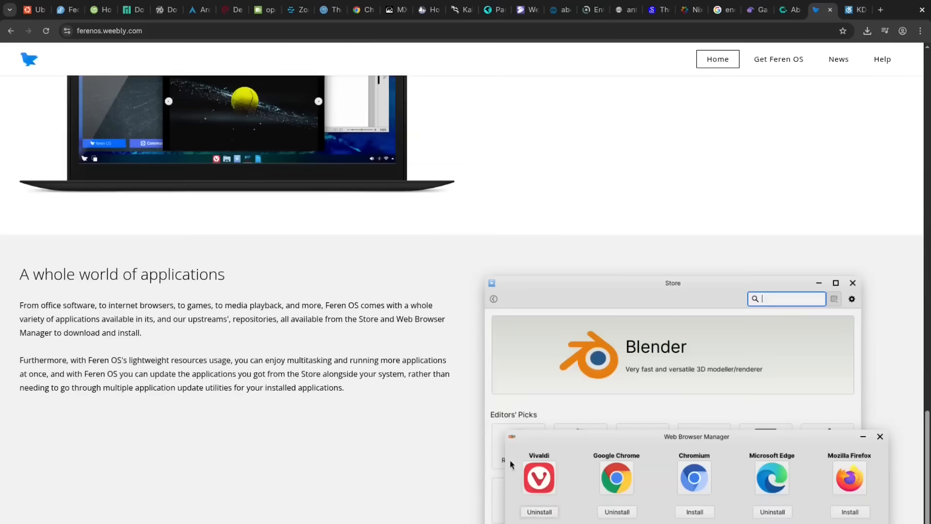
{"action": "scroll", "scroll_direction": "up", "scroll_amount": 3}
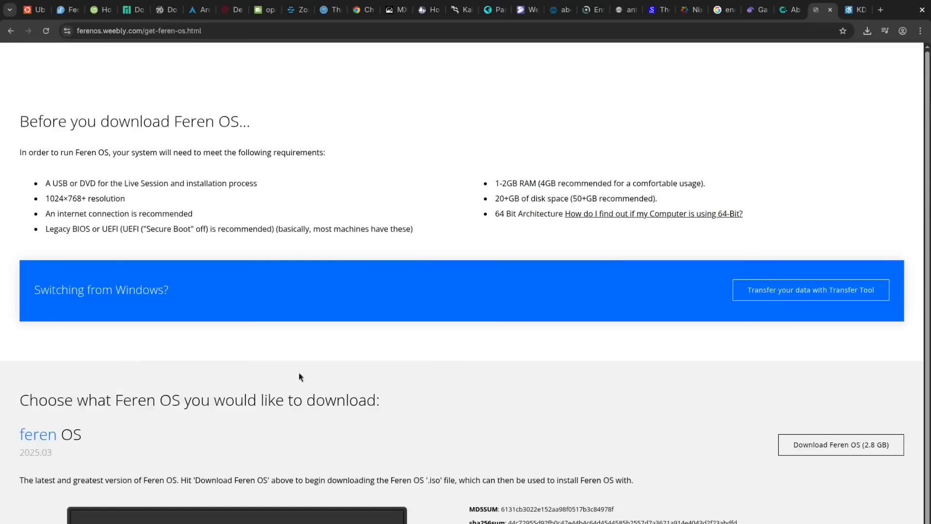
Look over the KDE neon homepage
{"action": "left_click", "coordinate": [851, 9]}
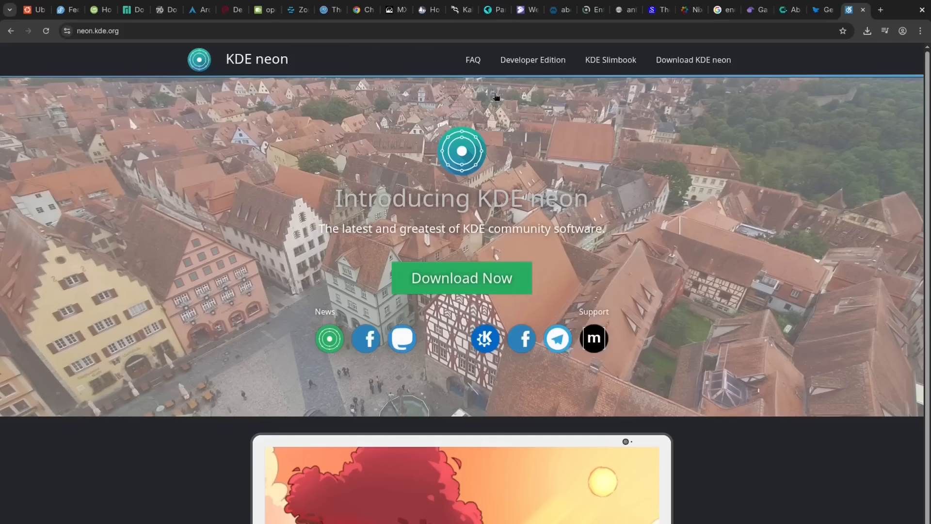
{"action": "mouse_move", "coordinate": [652, 334]}
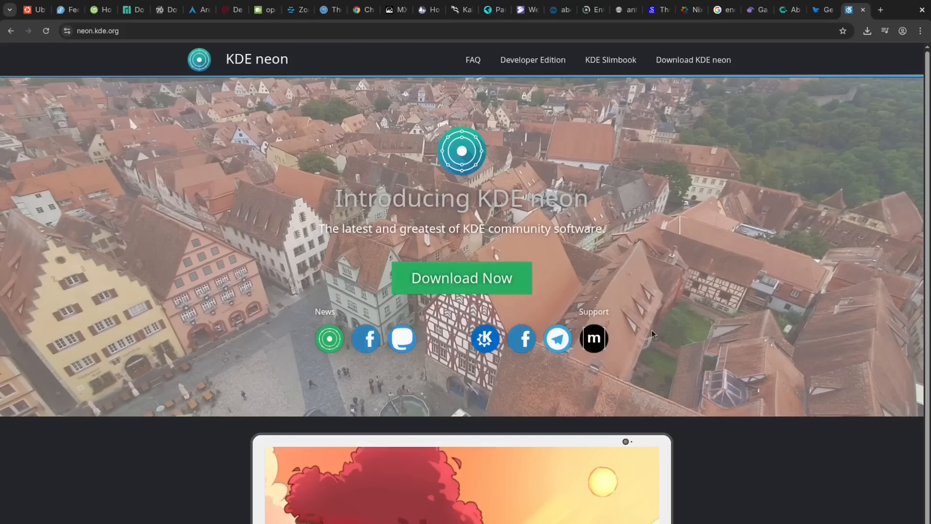
{"action": "scroll", "scroll_direction": "down", "scroll_amount": 3}
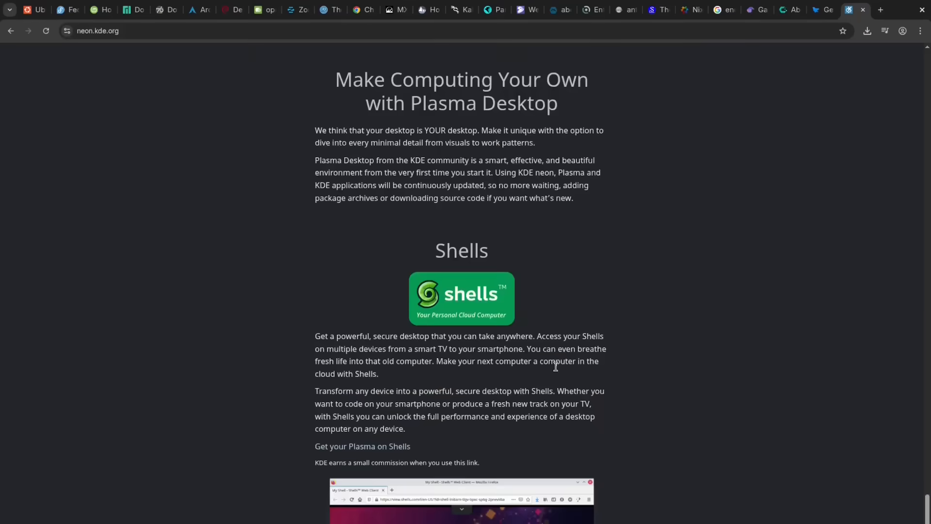
{"action": "scroll", "scroll_direction": "up", "scroll_amount": 3}
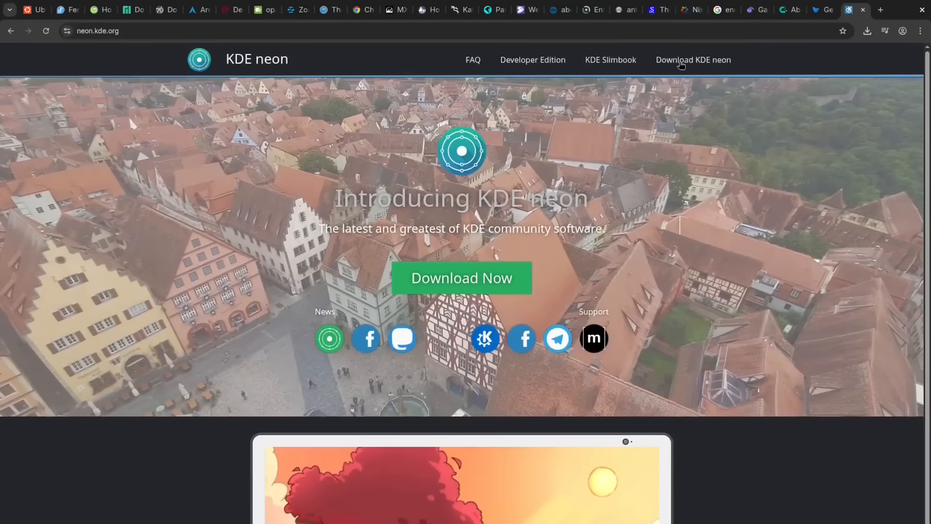
Check KDE neon's download page with live image editions, then return to its homepage
{"action": "left_click", "coordinate": [693, 59]}
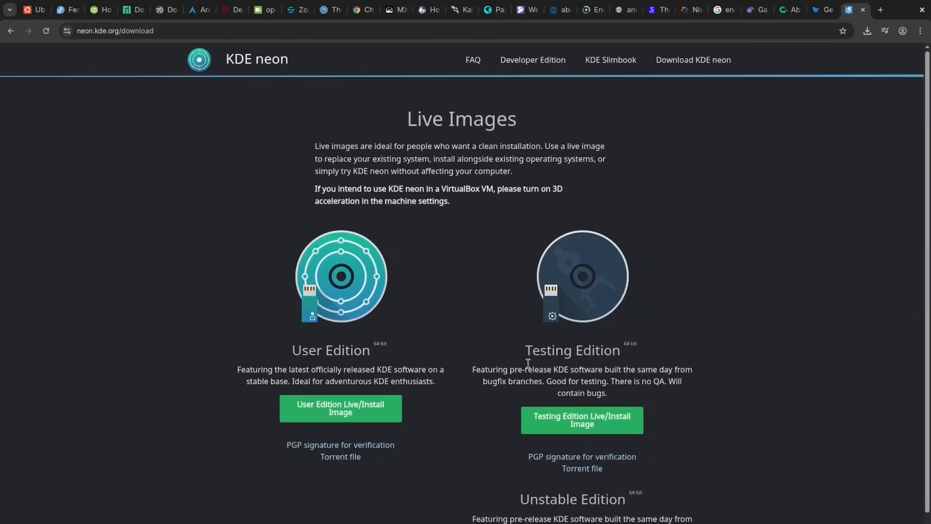
{"action": "mouse_move", "coordinate": [492, 321]}
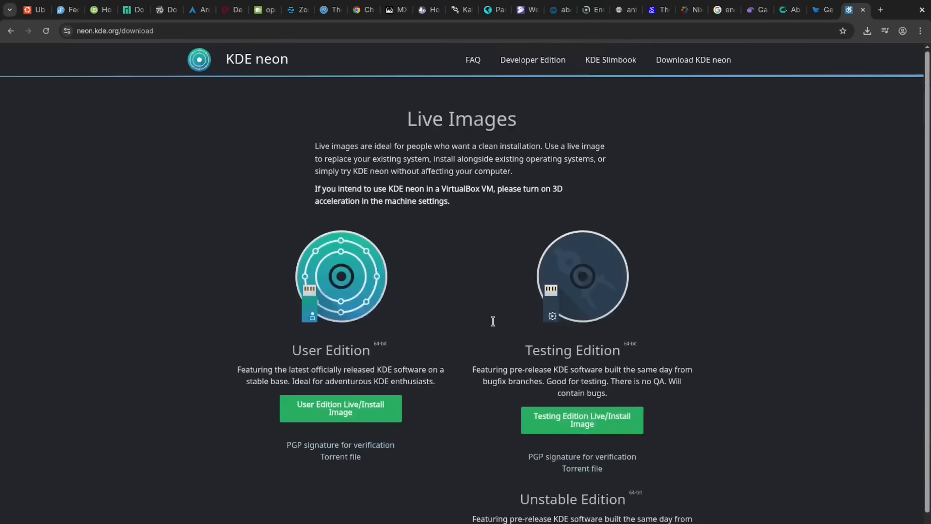
{"action": "left_click", "coordinate": [199, 59]}
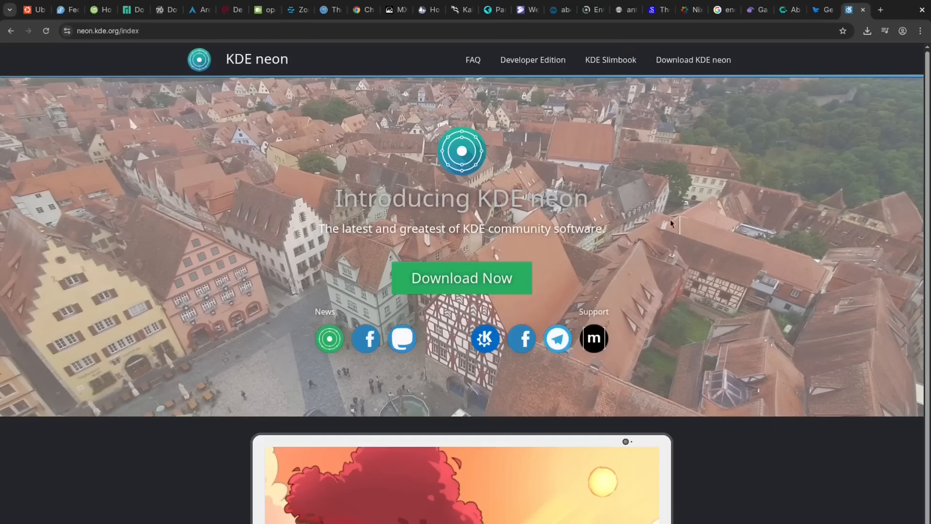
Bring the TierMaker distro logo tier list back into view
{"action": "left_click", "coordinate": [190, 10]}
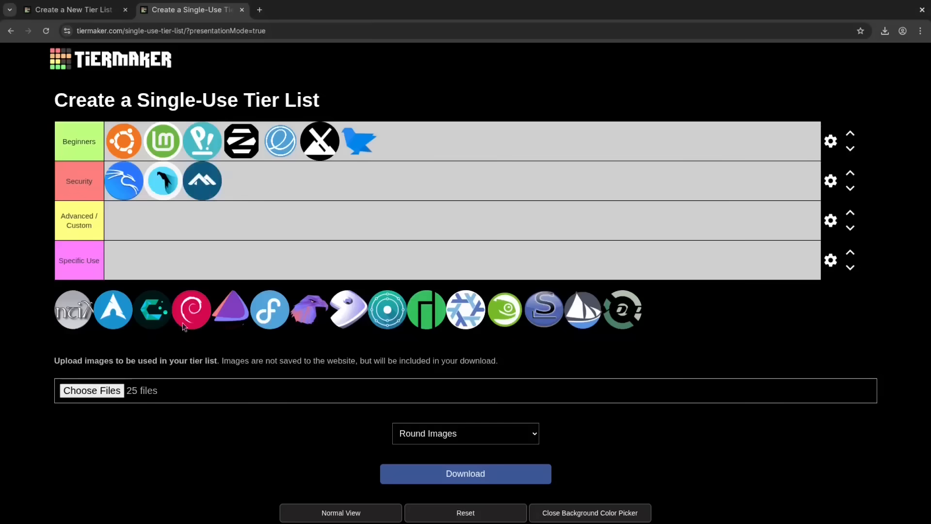
{"action": "mouse_move", "coordinate": [115, 315]}
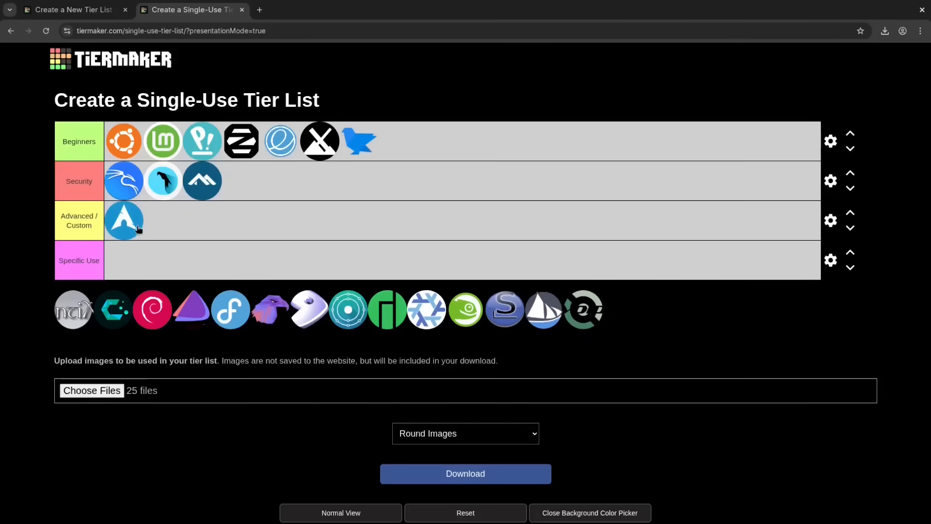
{"action": "mouse_move", "coordinate": [274, 314]}
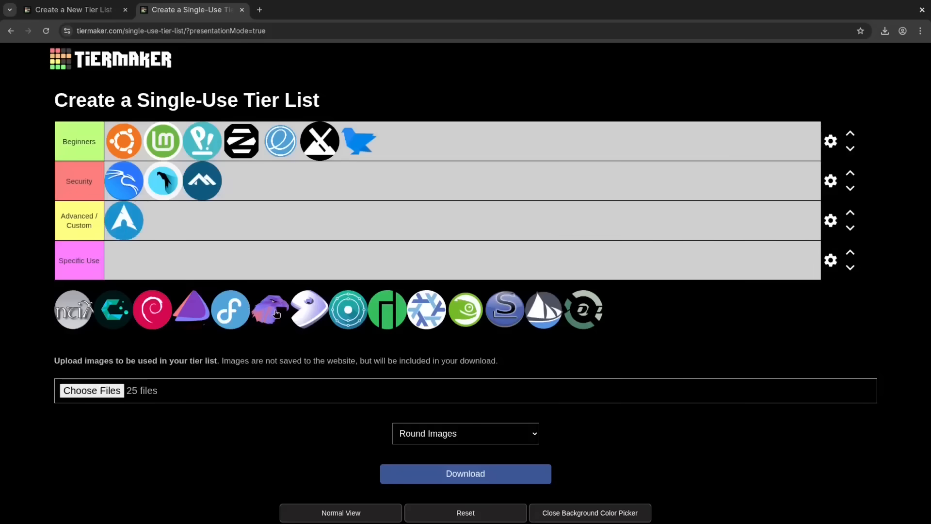
{"action": "mouse_move", "coordinate": [272, 317]}
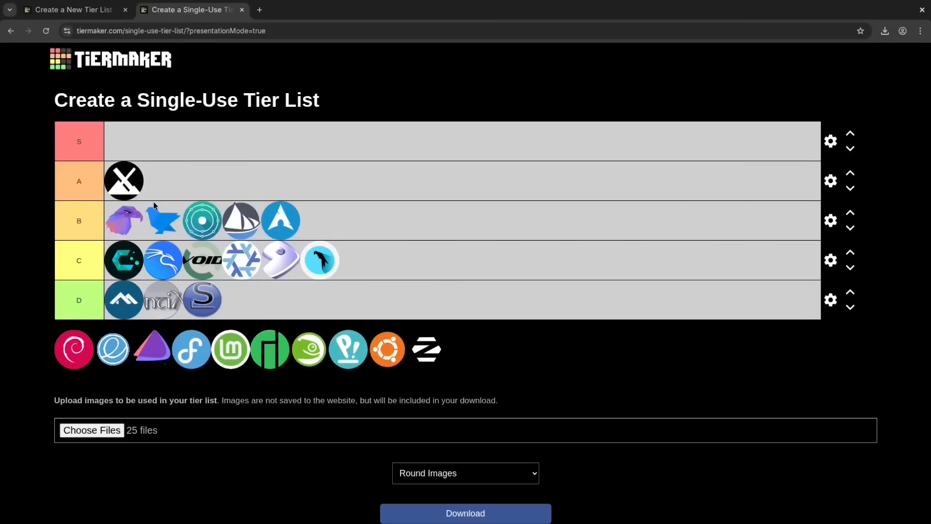
{"action": "mouse_move", "coordinate": [148, 322]}
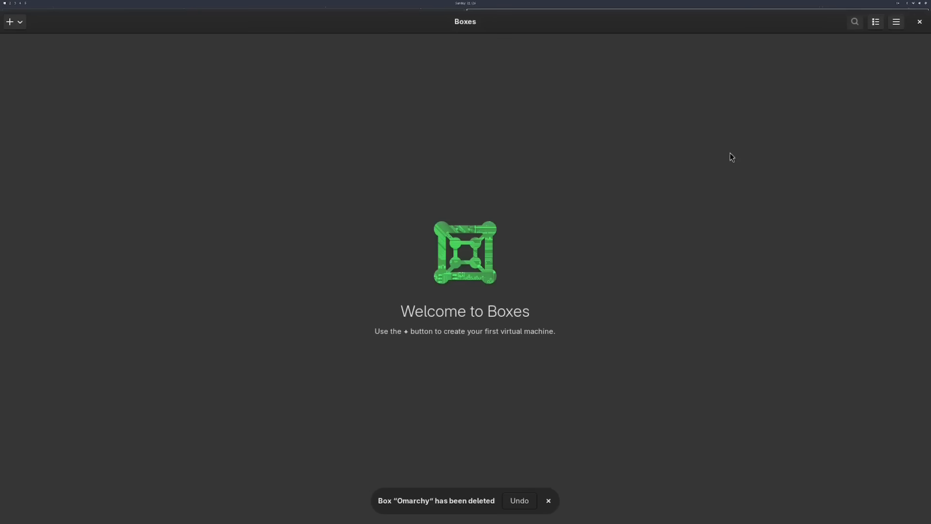
View the ML4W Hyprland Dotfiles site's Installation section with the stable release URL
{"action": "left_click", "coordinate": [518, 501]}
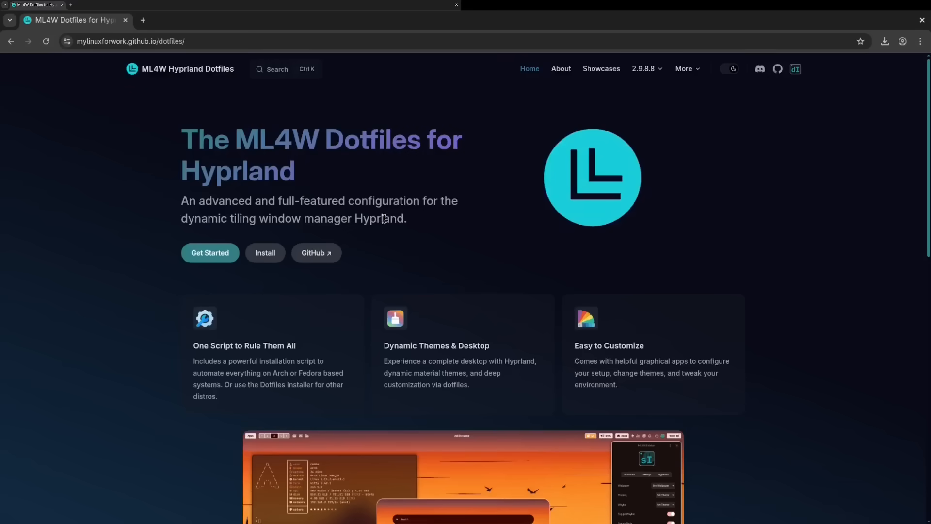
{"action": "scroll", "scroll_direction": "down", "scroll_amount": 3}
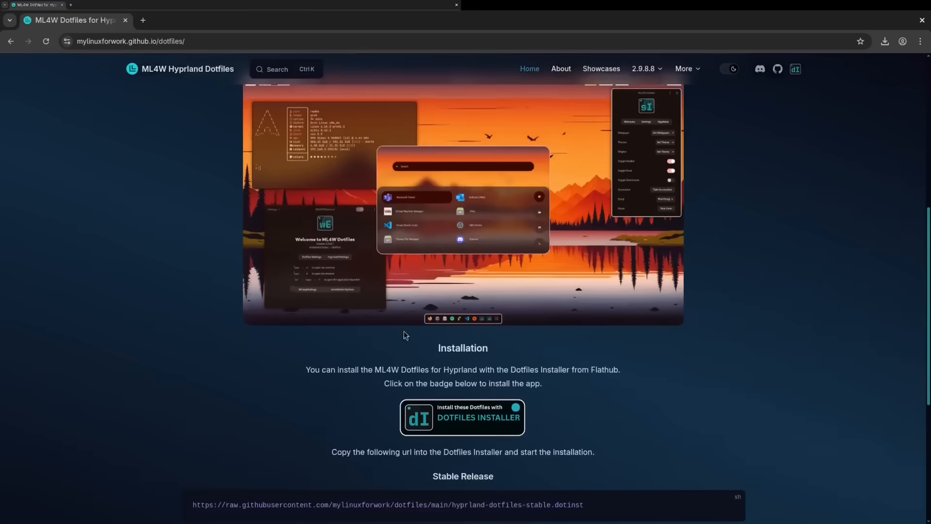